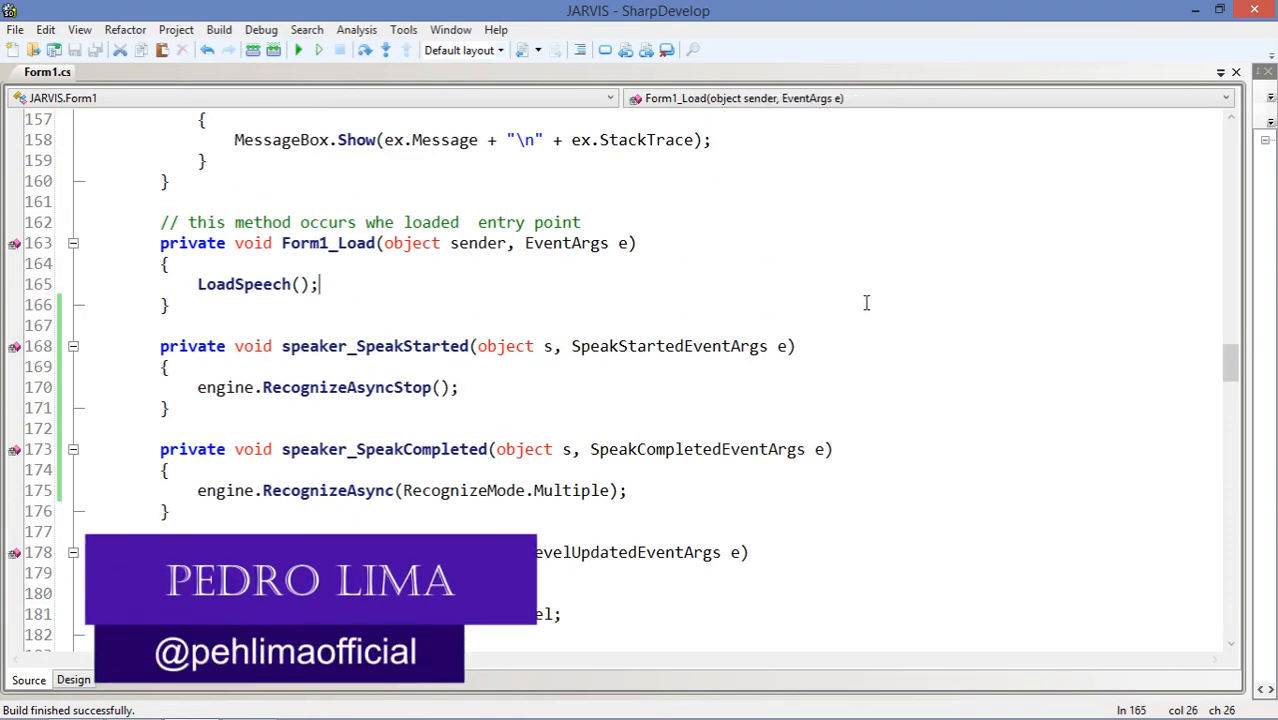
{"action": "mouse_move", "coordinate": [922, 300]}
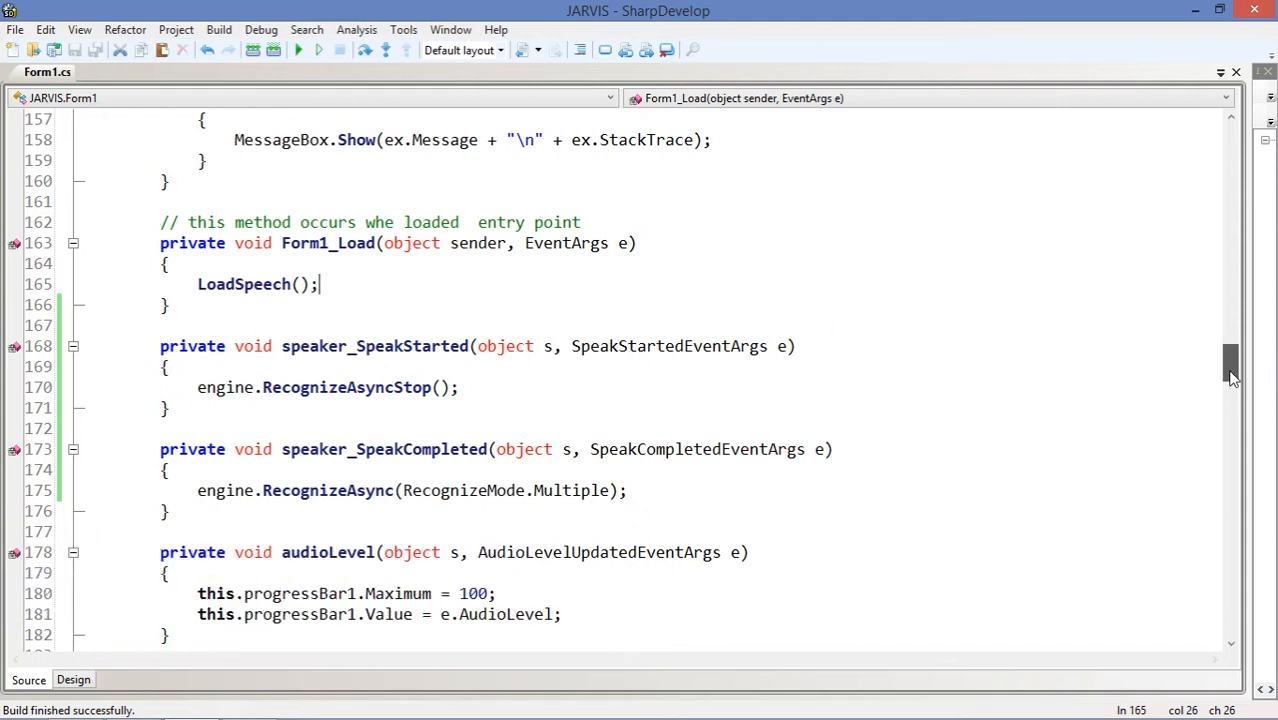
Scroll Form1.cs down past the rec handler and HandleDefaultCommands, then back up to the using directives.
{"action": "scroll", "scroll_direction": "down", "scroll_amount": 3}
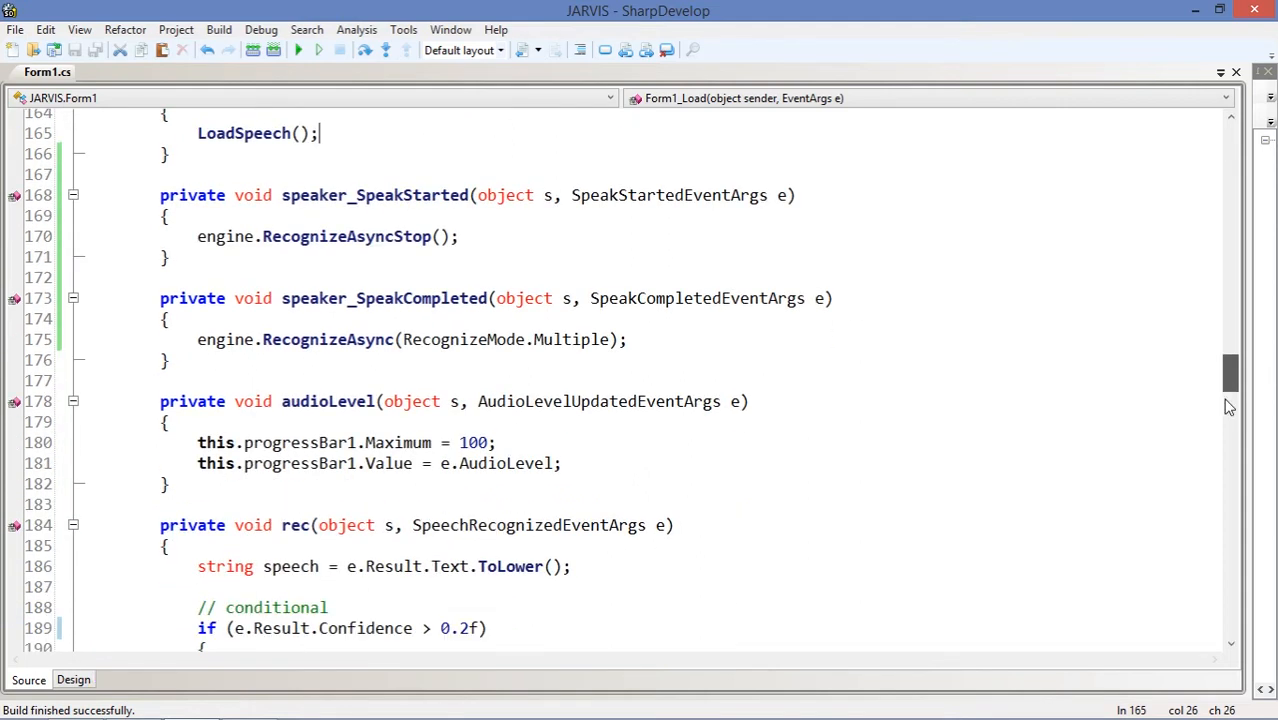
{"action": "scroll", "scroll_direction": "down", "scroll_amount": 3}
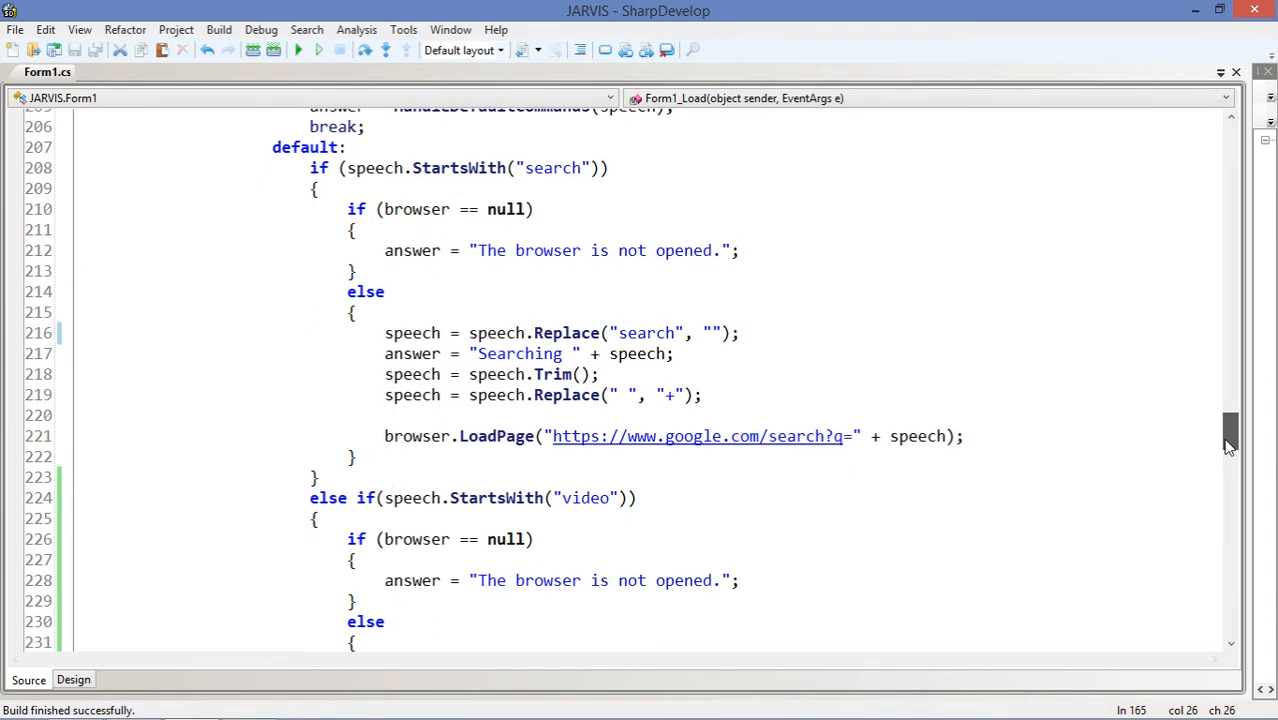
{"action": "scroll", "scroll_direction": "down", "scroll_amount": 3}
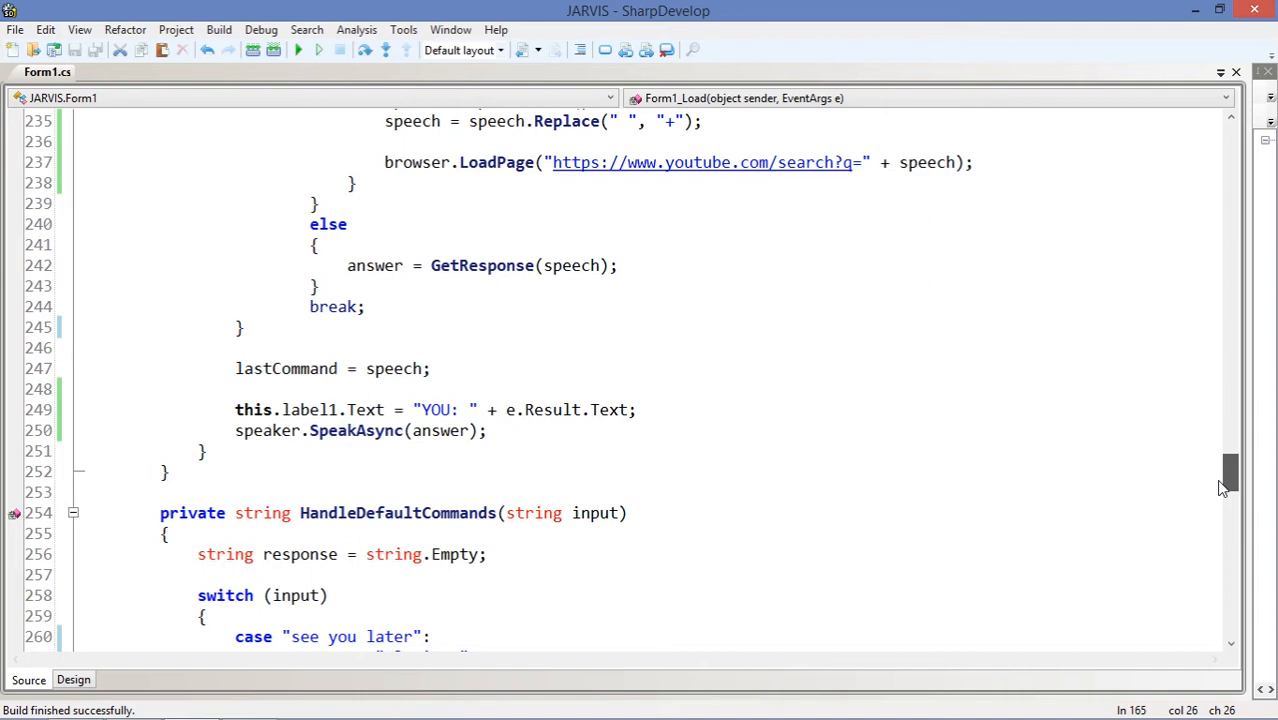
{"action": "scroll", "scroll_direction": "down", "scroll_amount": 3}
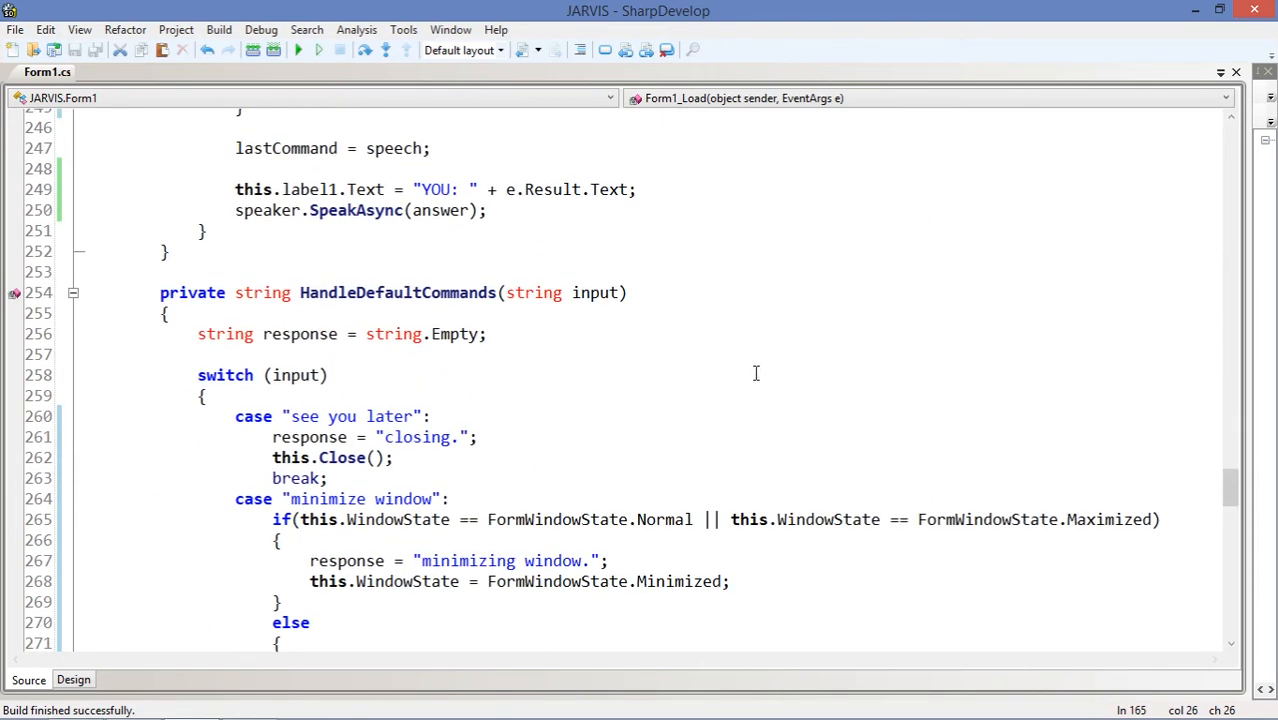
{"action": "scroll", "scroll_direction": "down", "scroll_amount": 3}
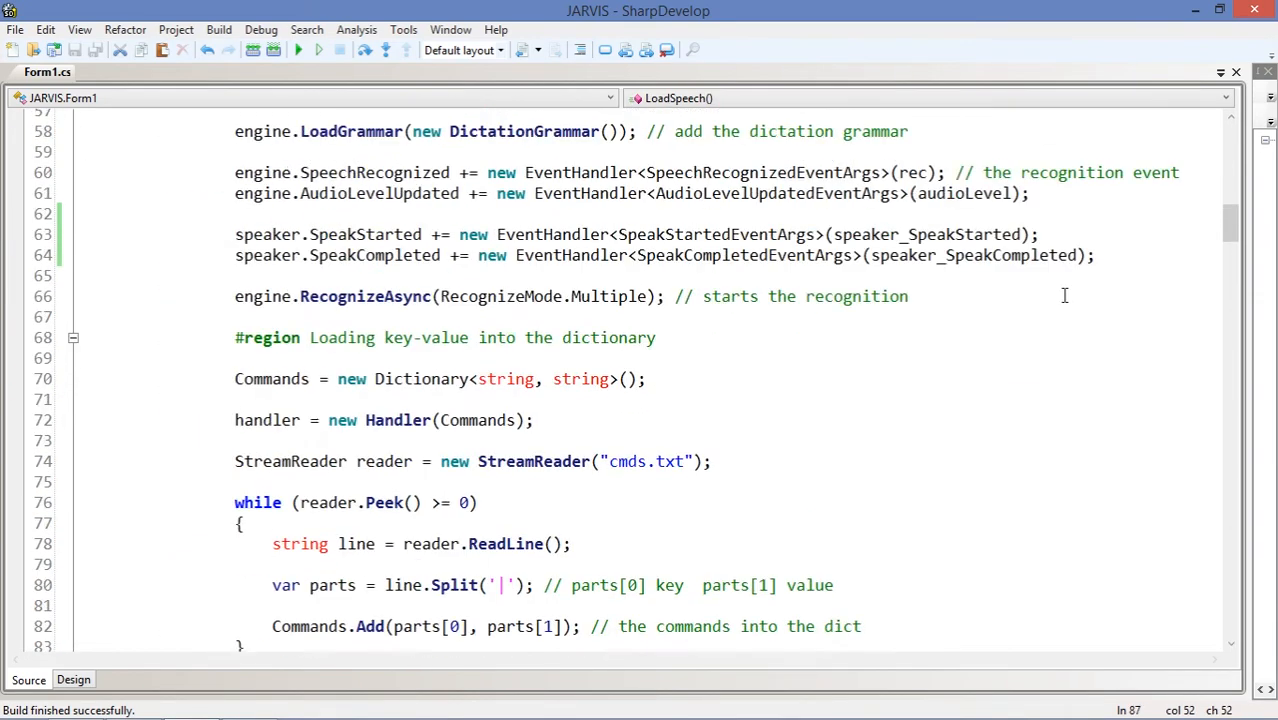
{"action": "scroll", "scroll_direction": "up", "scroll_amount": 3}
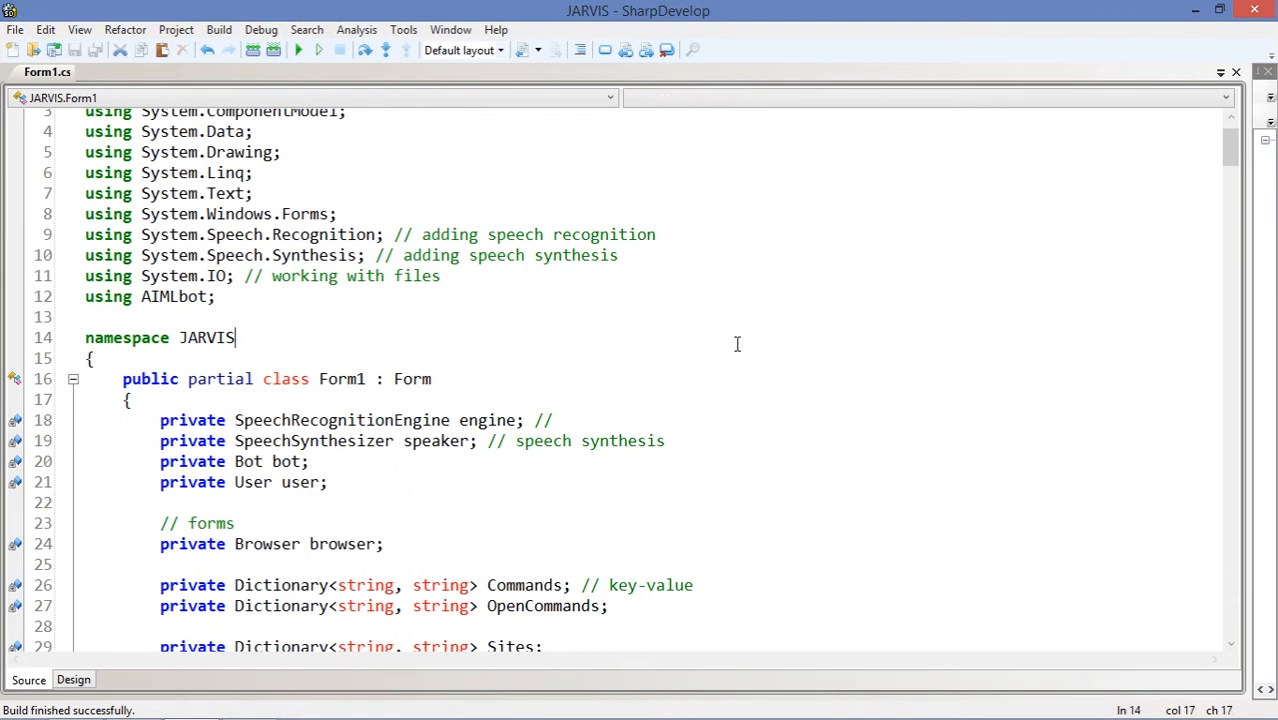
{"action": "scroll", "scroll_direction": "up", "scroll_amount": 3}
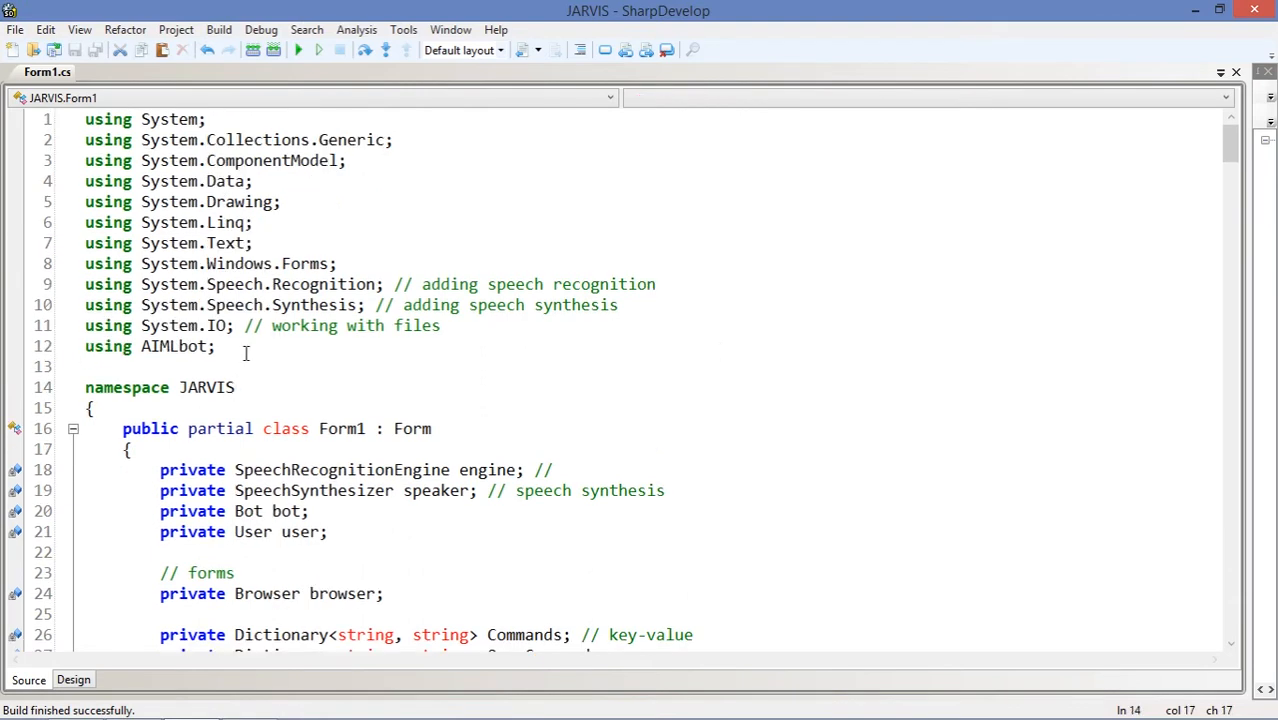
Point through the speech recognition and synthesis using lines, then launch a blank Notepad window.
{"action": "left_click", "coordinate": [441, 325]}
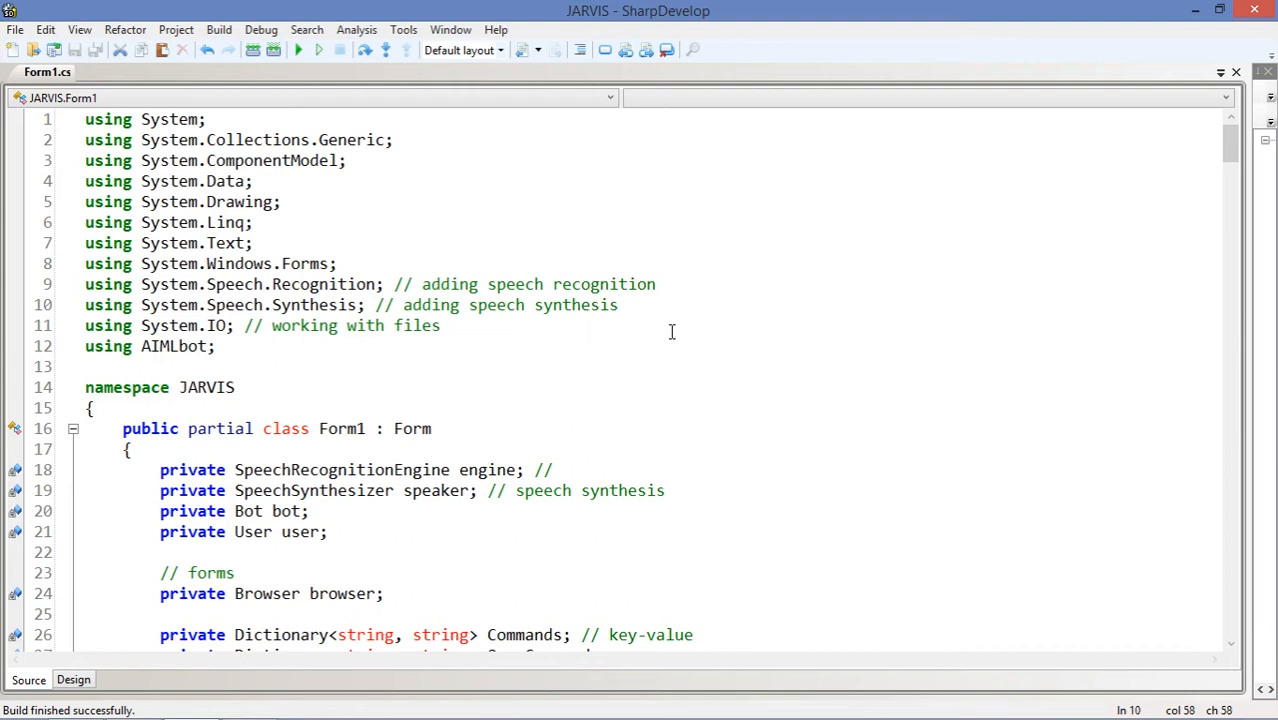
{"action": "mouse_move", "coordinate": [641, 336]}
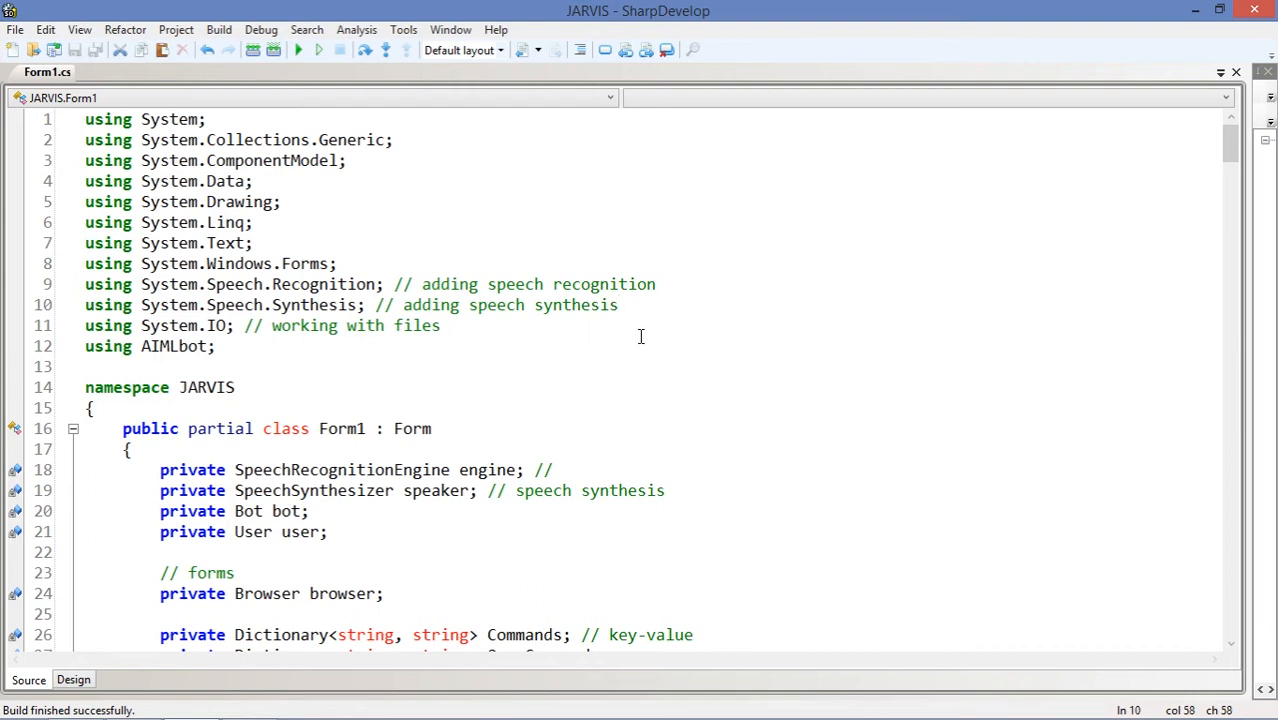
{"action": "left_click", "coordinate": [619, 305]}
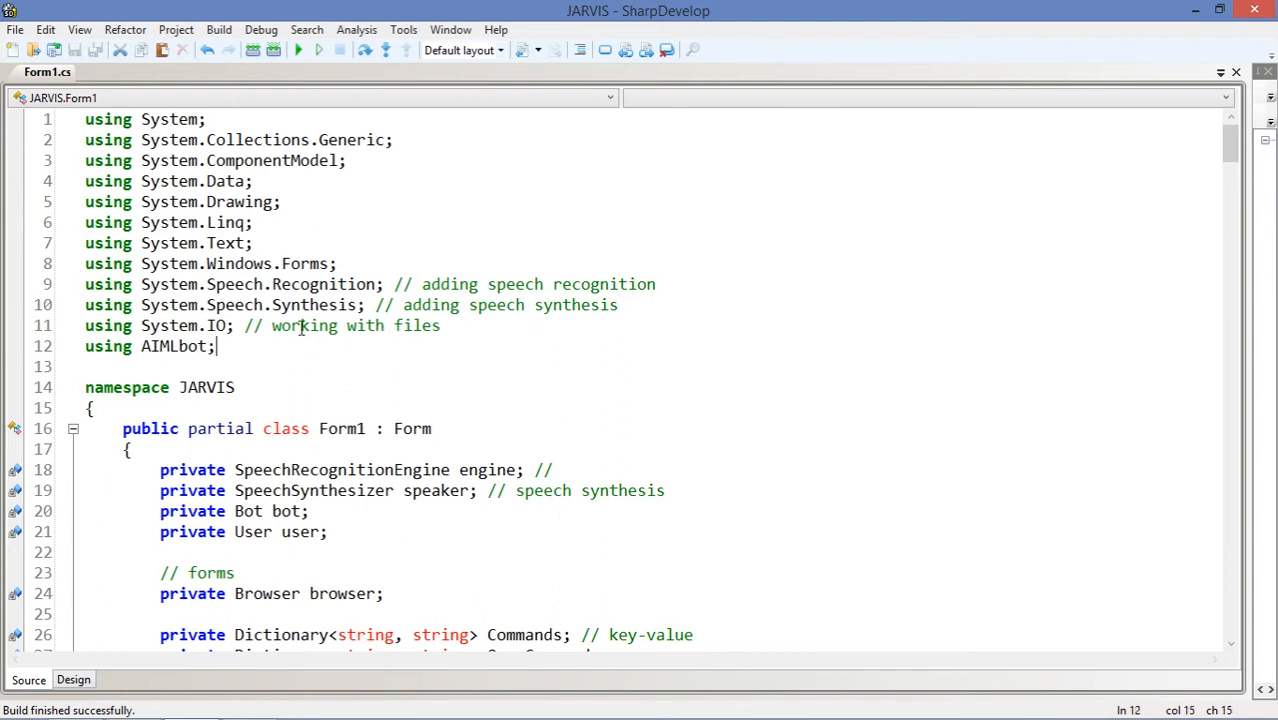
{"action": "mouse_move", "coordinate": [303, 343]}
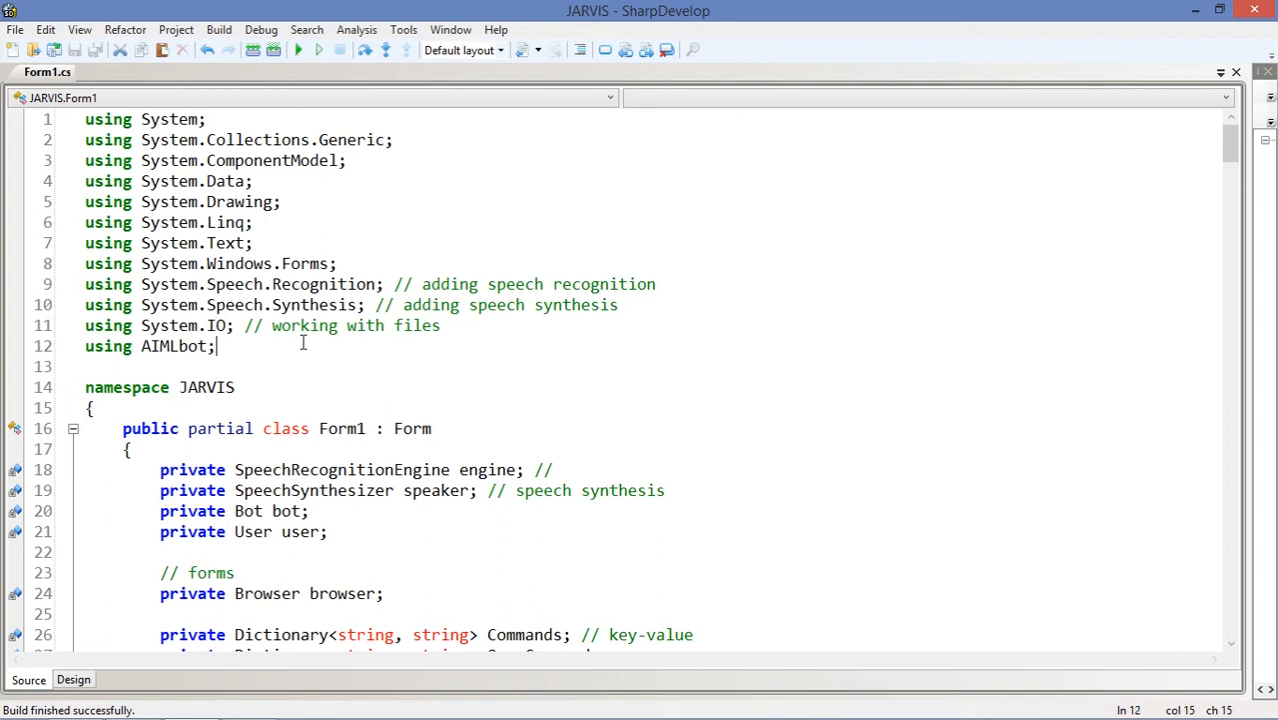
{"action": "left_click", "coordinate": [505, 325]}
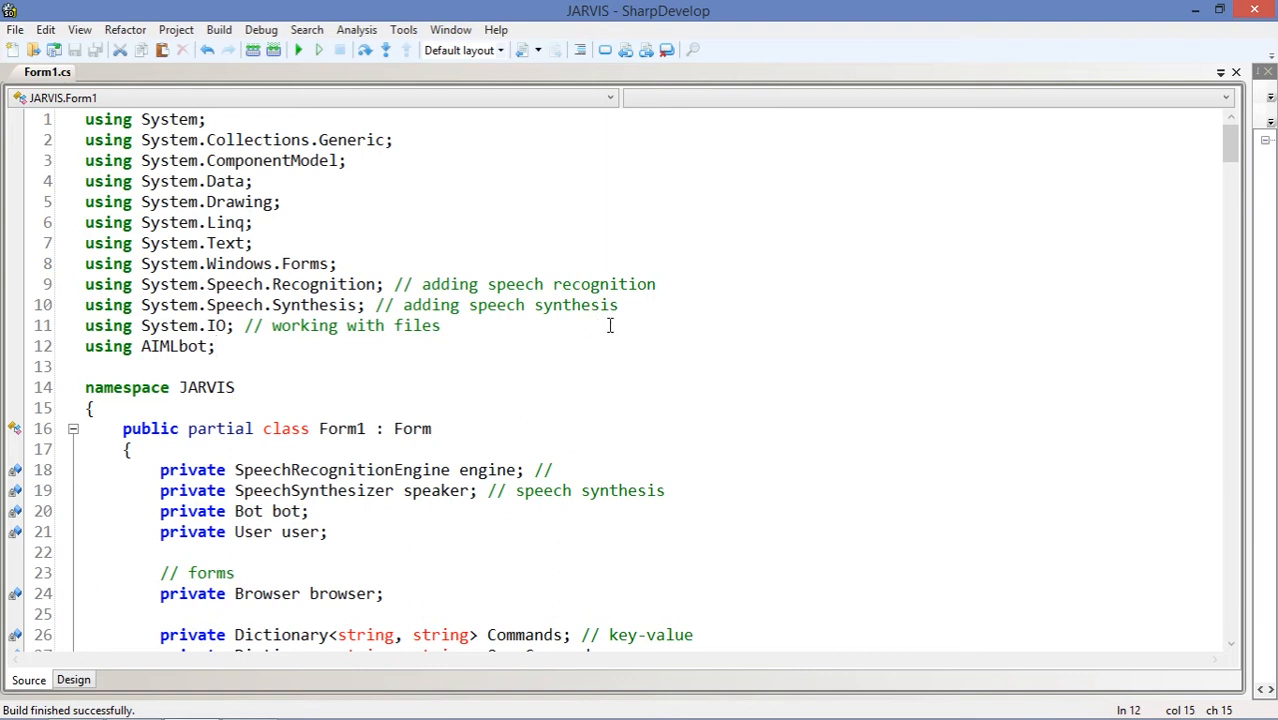
{"action": "left_click", "coordinate": [424, 284]}
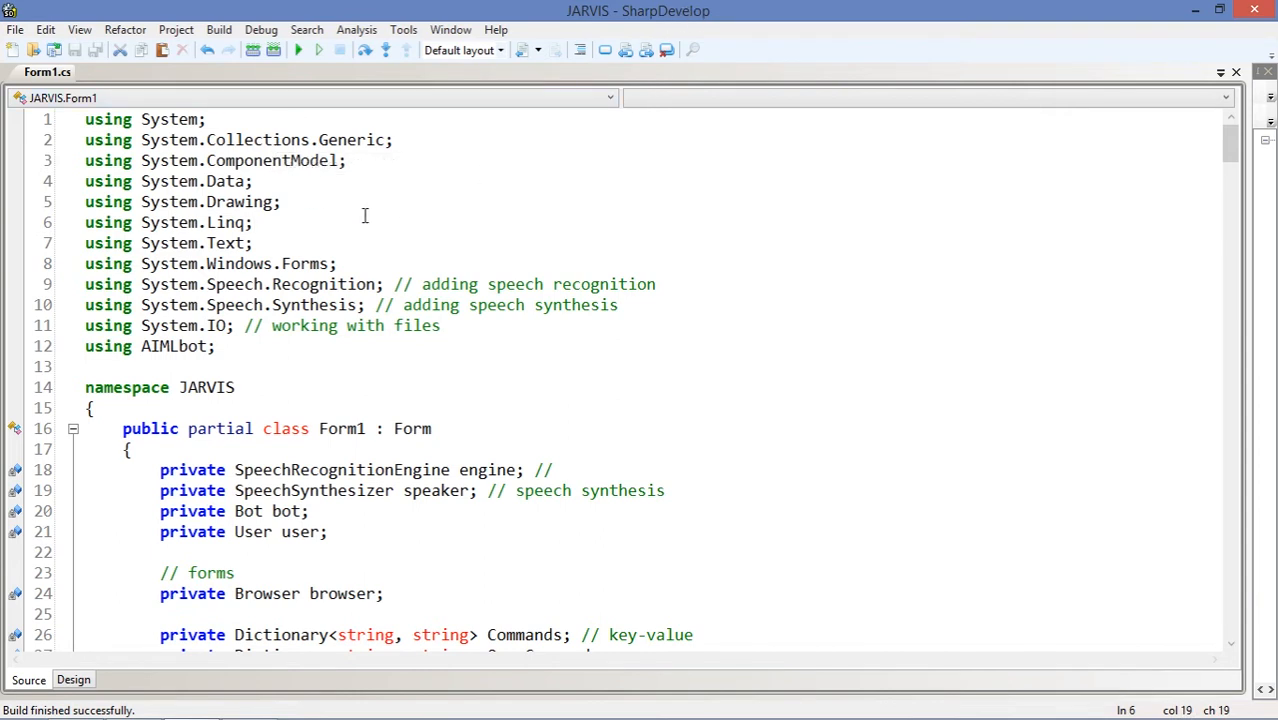
{"action": "left_click", "coordinate": [255, 222]}
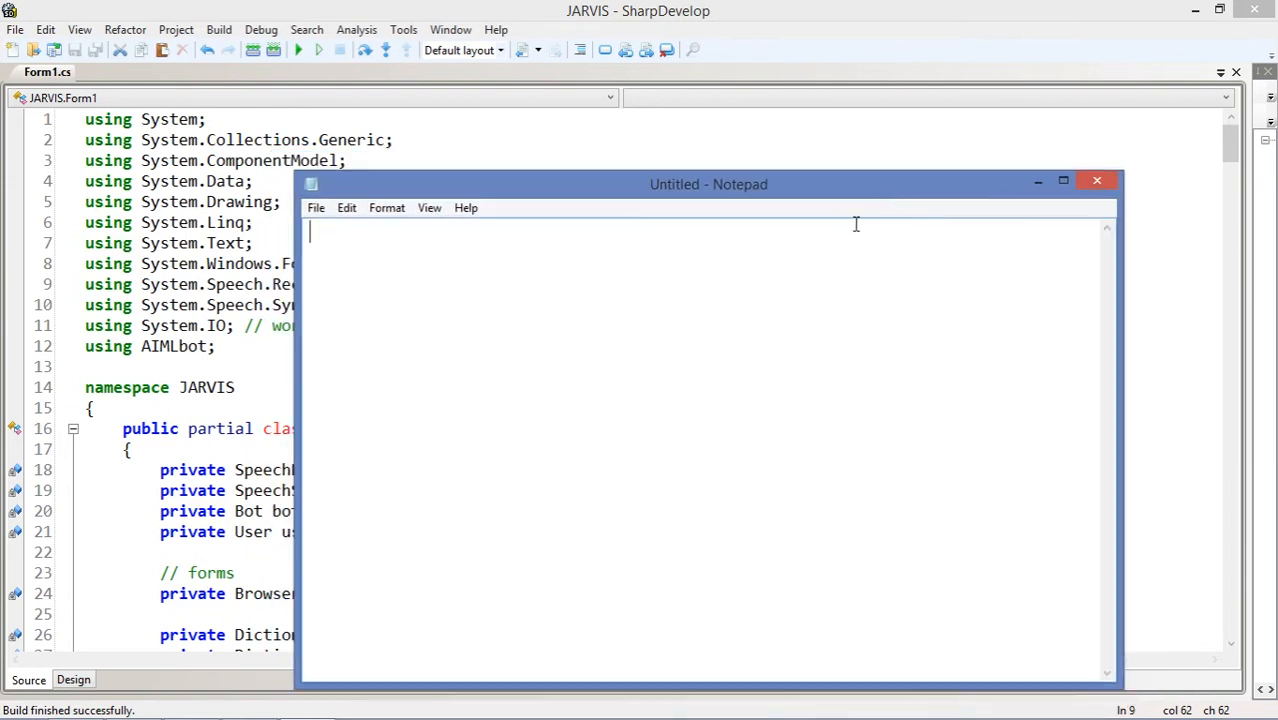
Return to Form1.cs and scroll through the LoadSpeech grammar and default command list regions.
{"action": "left_click", "coordinate": [1097, 180]}
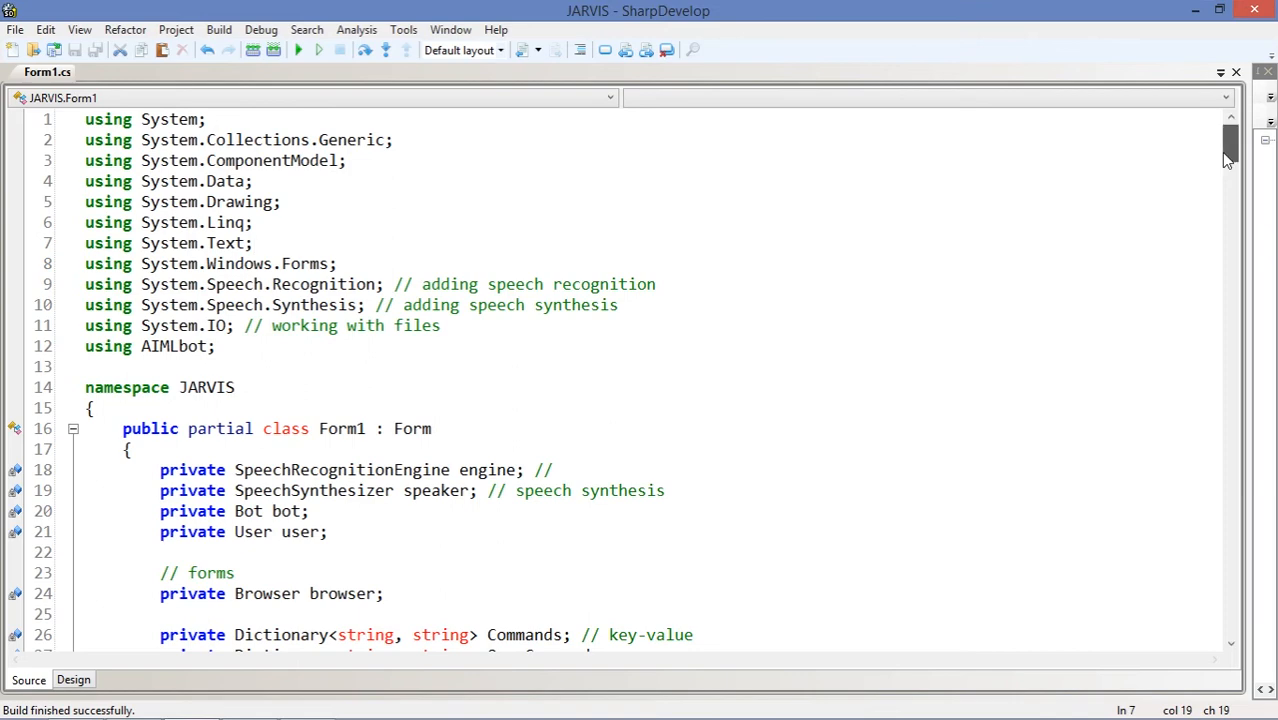
{"action": "scroll", "scroll_direction": "down", "scroll_amount": 3}
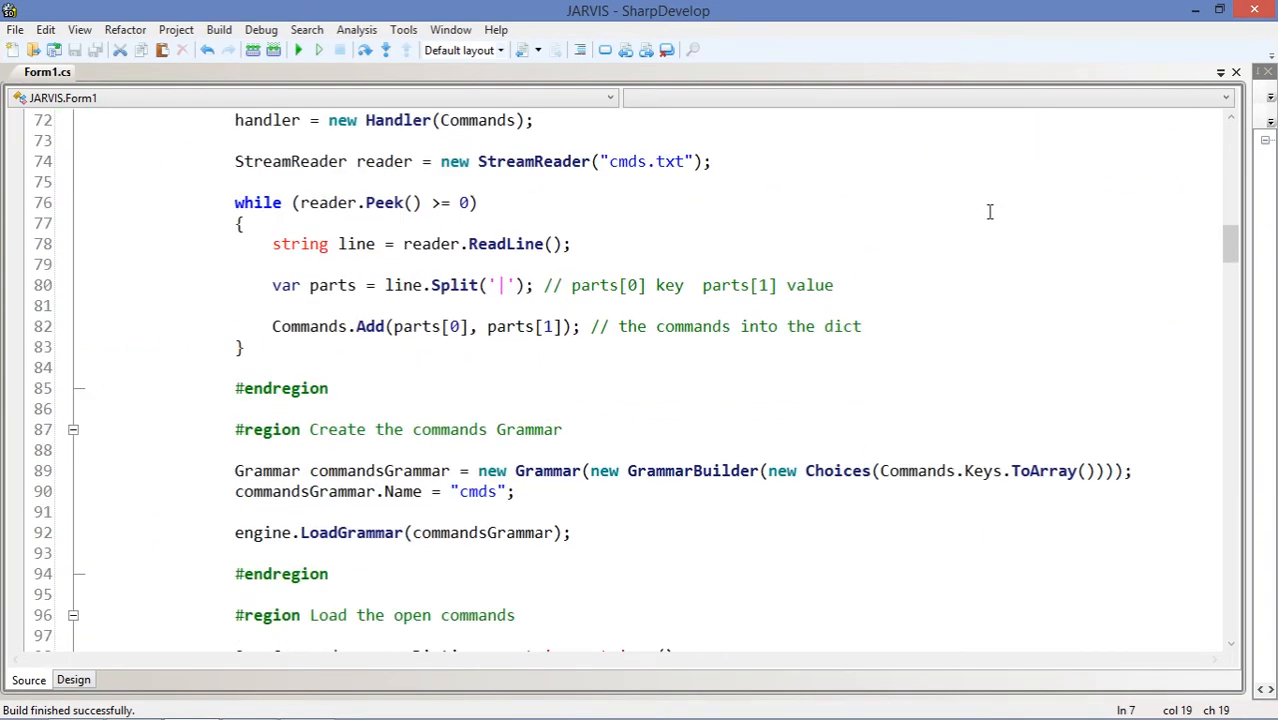
{"action": "scroll", "scroll_direction": "down", "scroll_amount": 3}
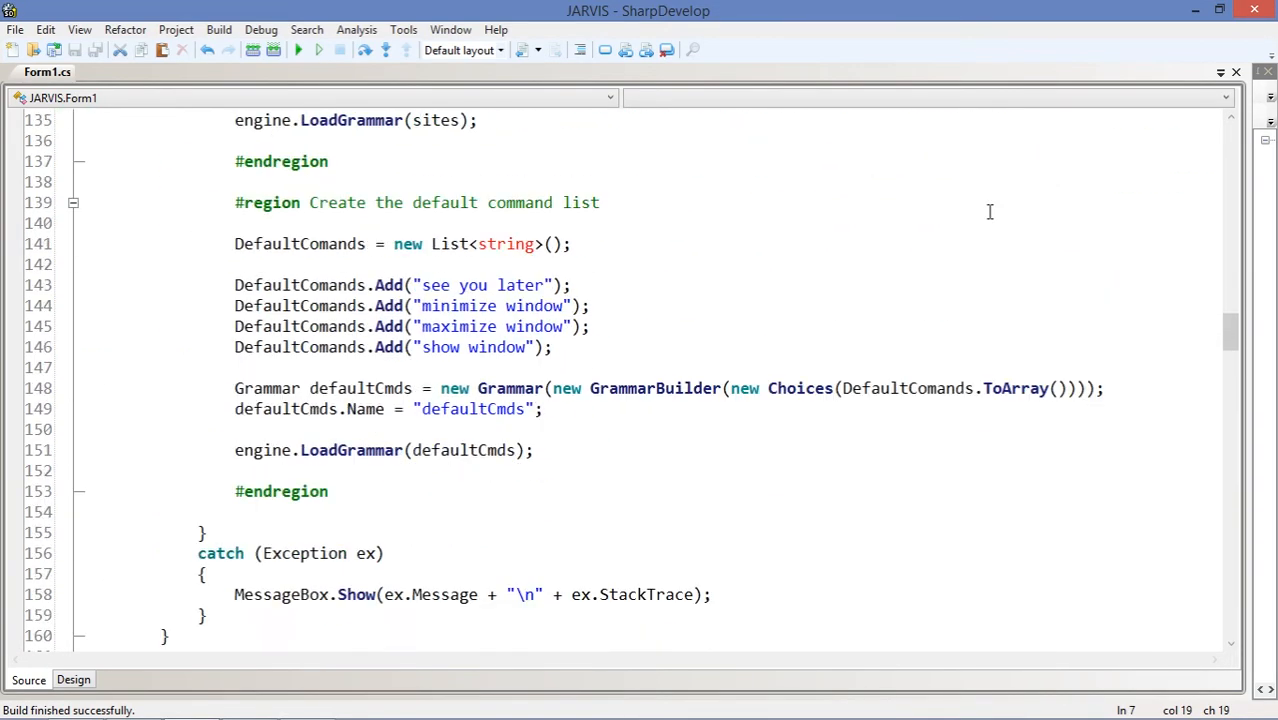
{"action": "scroll", "scroll_direction": "down", "scroll_amount": 3}
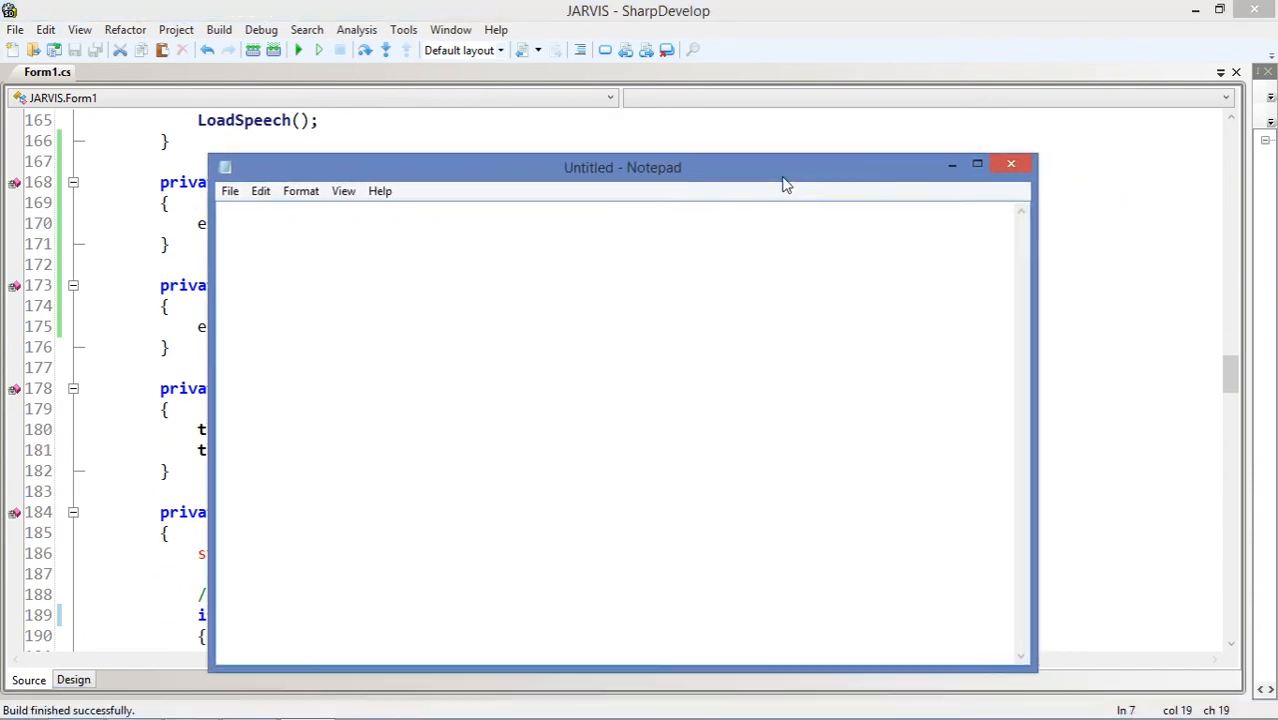
Complete the Notepad line to read 'speech recognition + nothing of AI + speech synthesis'.
{"action": "left_click_drag", "start_coordinate": [622, 167], "coordinate": [760, 110]}
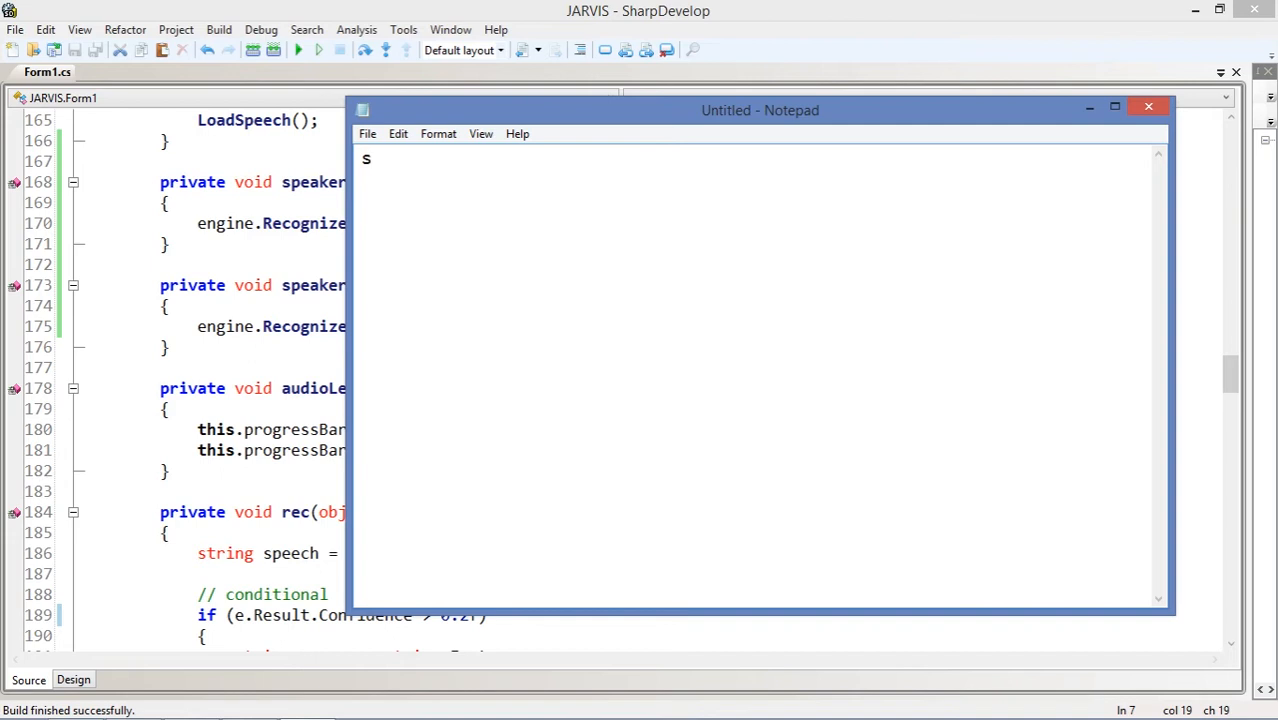
{"action": "type", "text": "peech reco"}
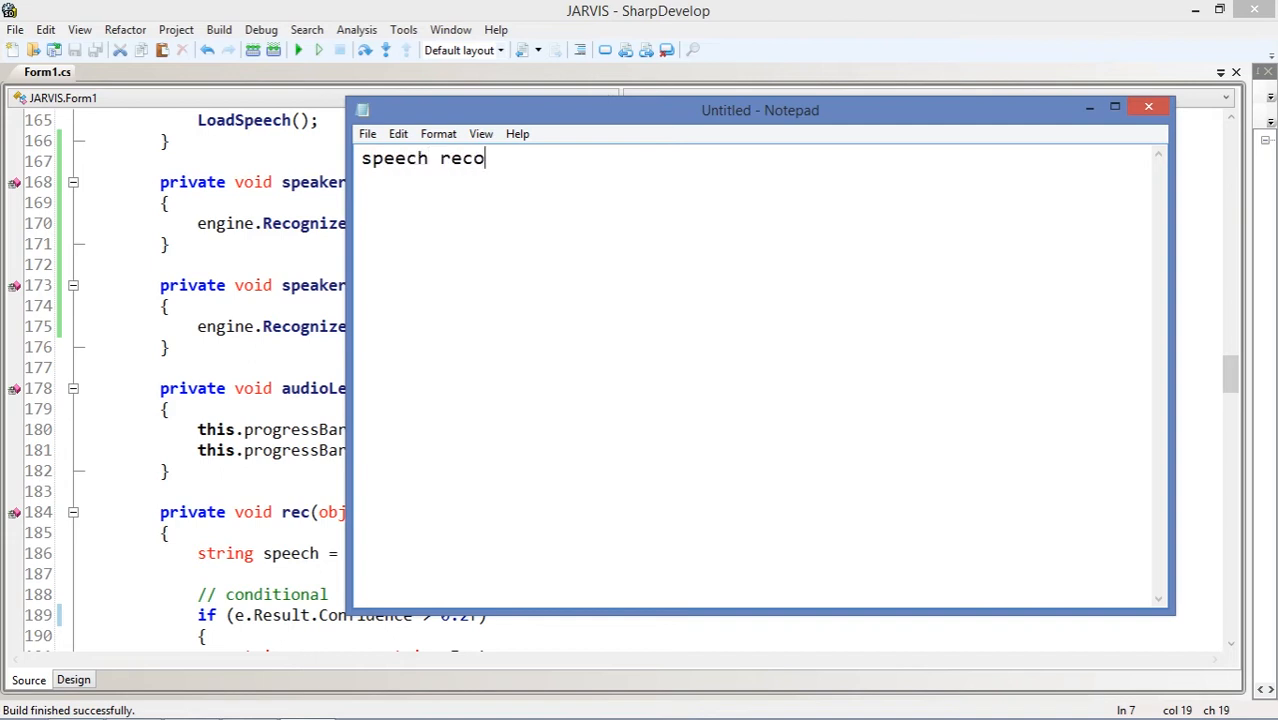
{"action": "type", "text": "gnition +"}
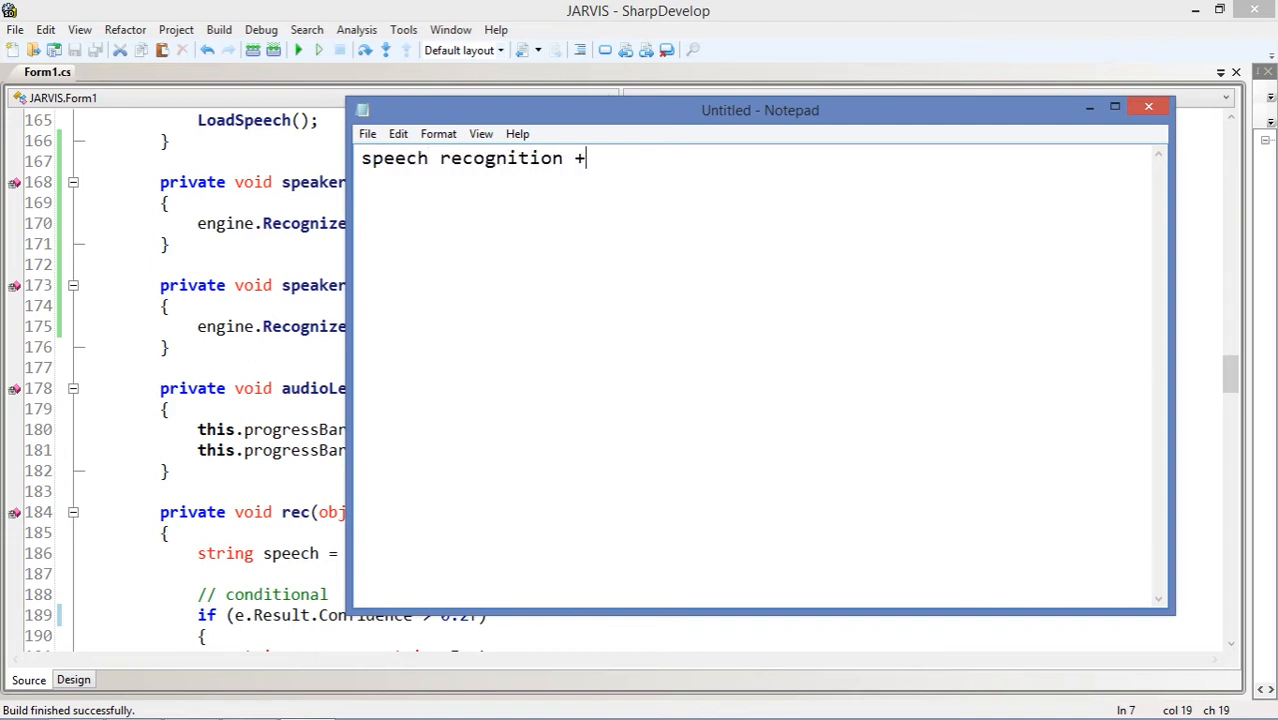
{"action": "type", "text": "nothin"}
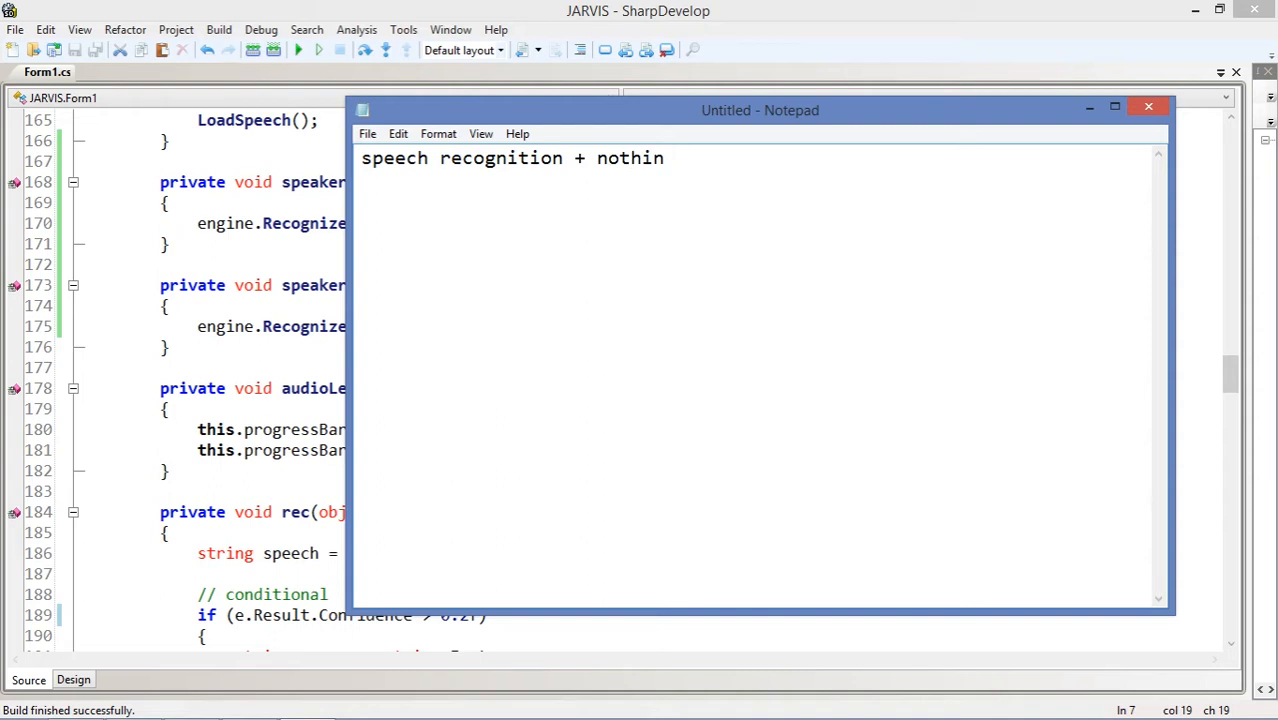
{"action": "type", "text": "g"}
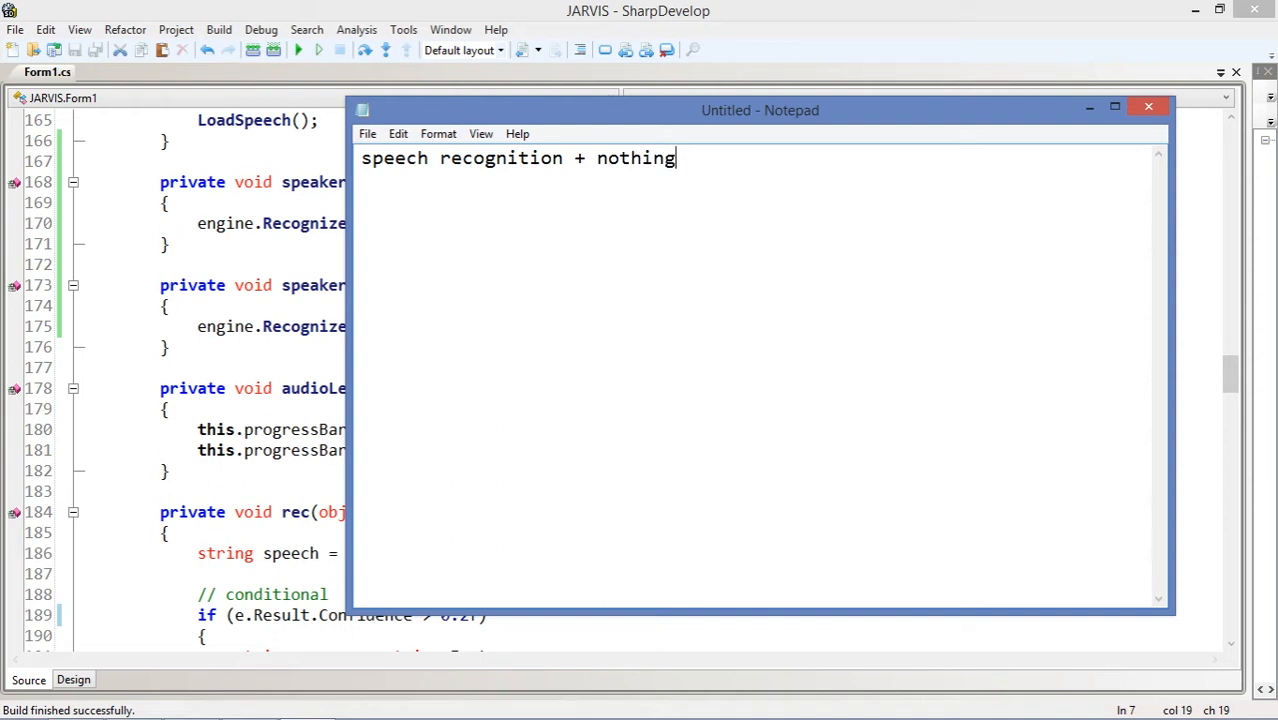
{"action": "type", "text": "of AI"}
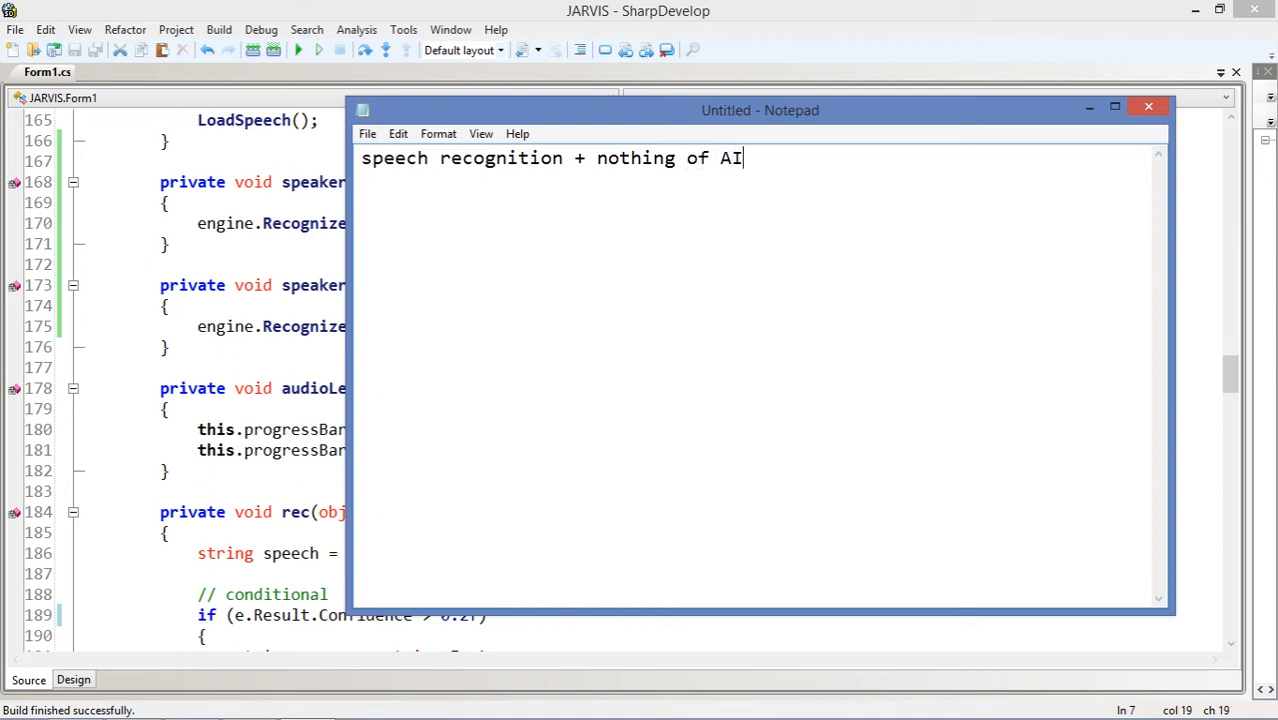
{"action": "type", "text": "+ spe"}
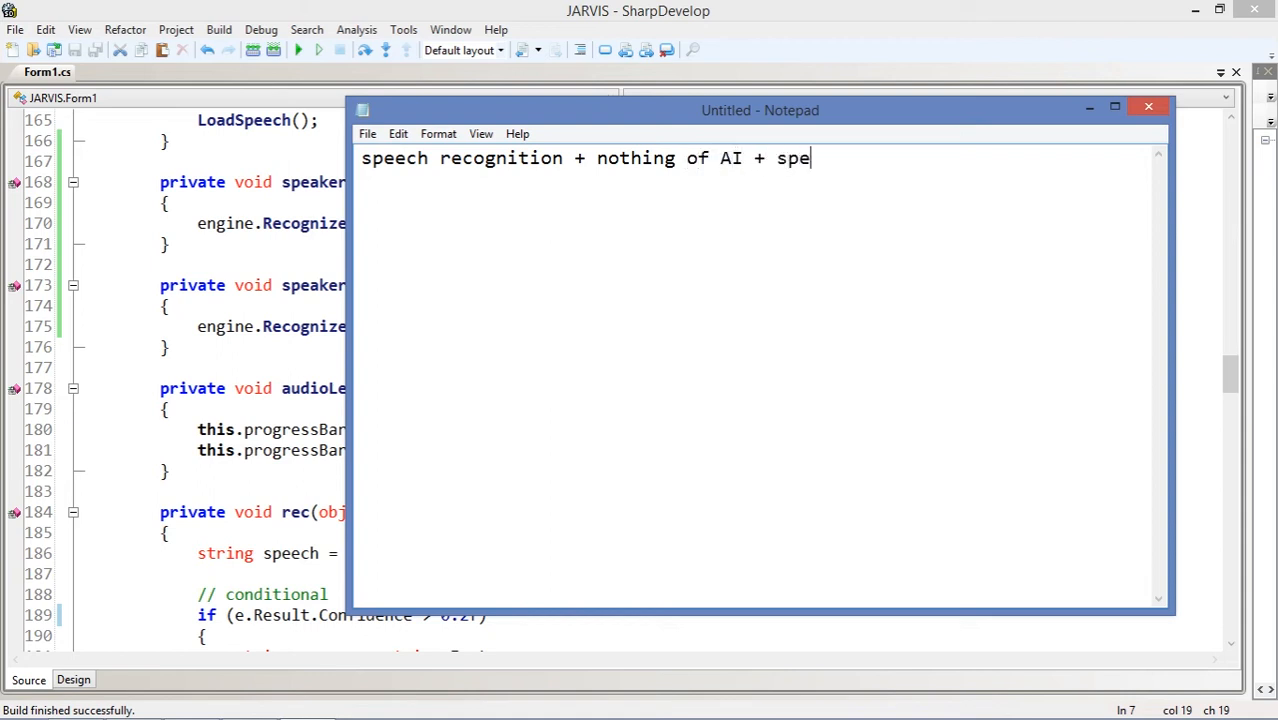
{"action": "type", "text": "ech syn"}
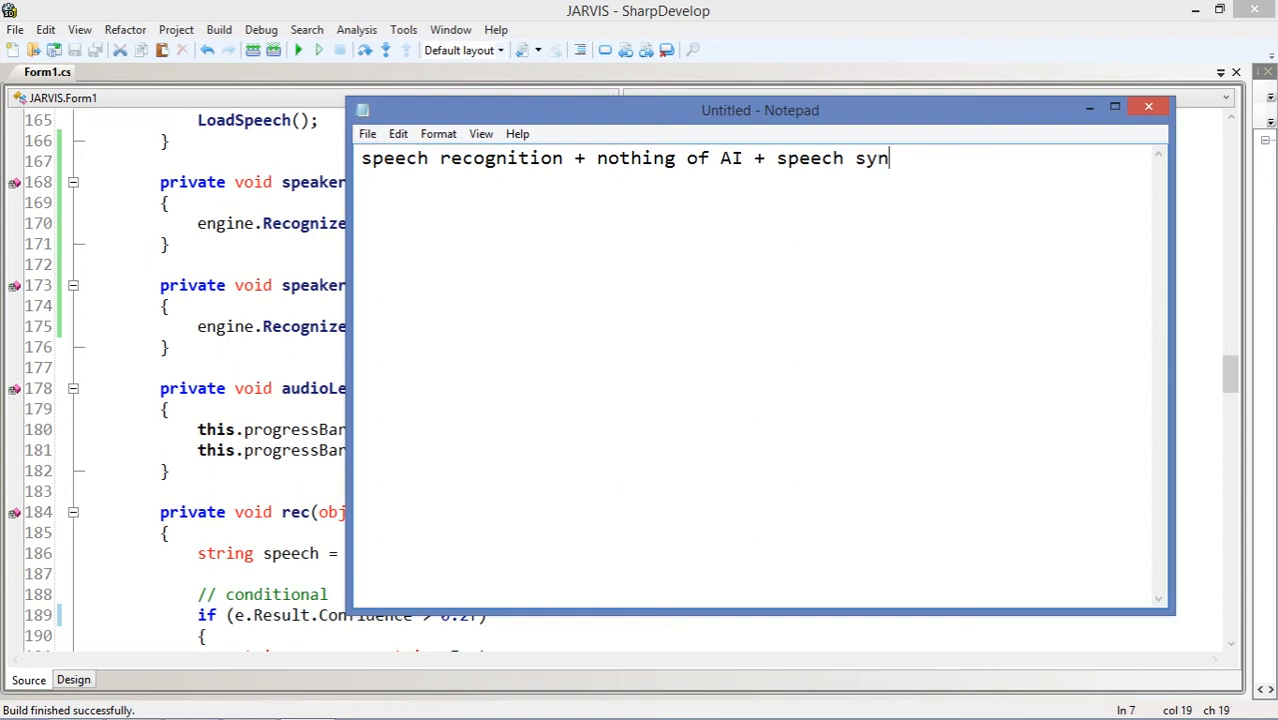
{"action": "type", "text": "thesis"}
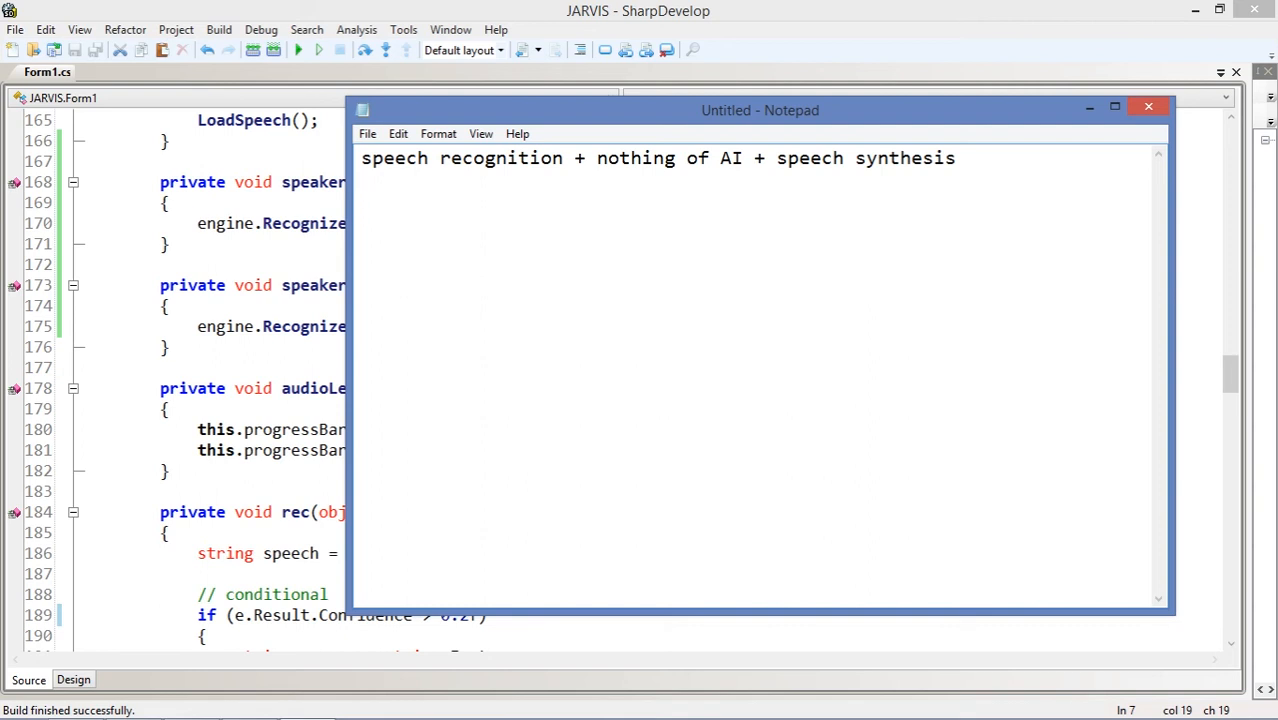
{"action": "key", "text": "Enter"}
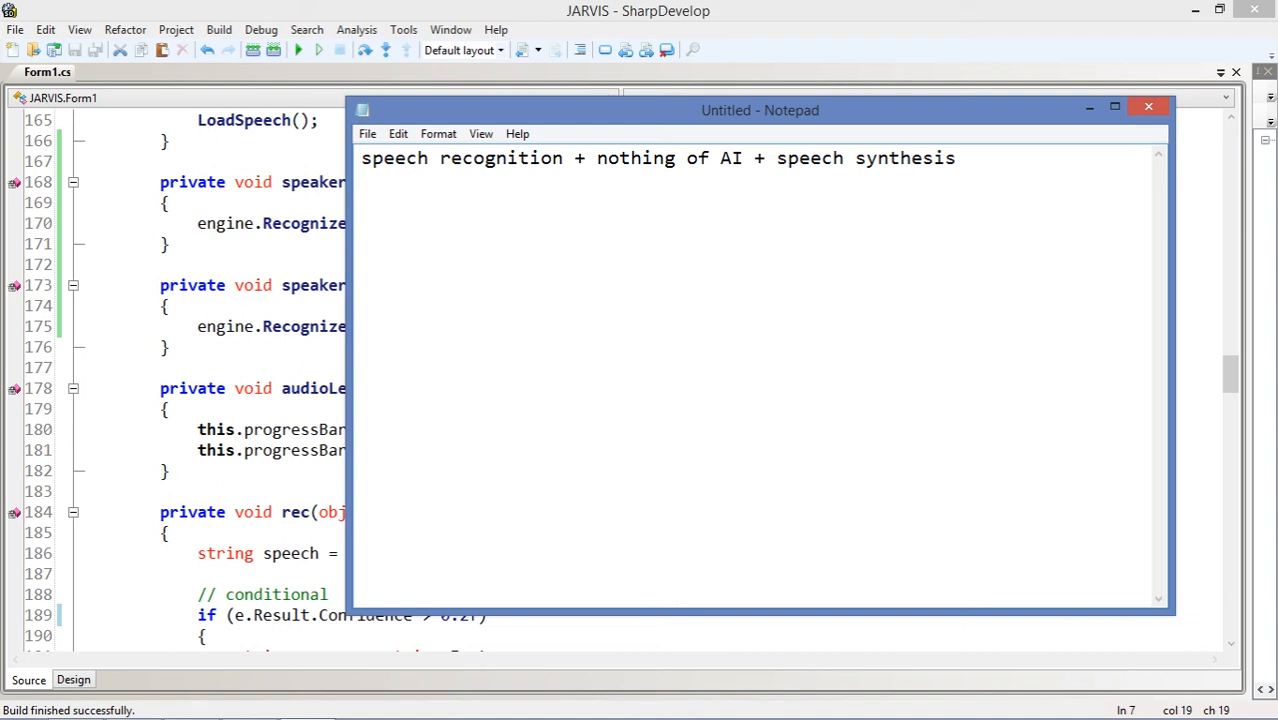
Close the Notepad note and discard it with Don't Save, leaving Form1.cs visible.
{"action": "key", "text": "enter"}
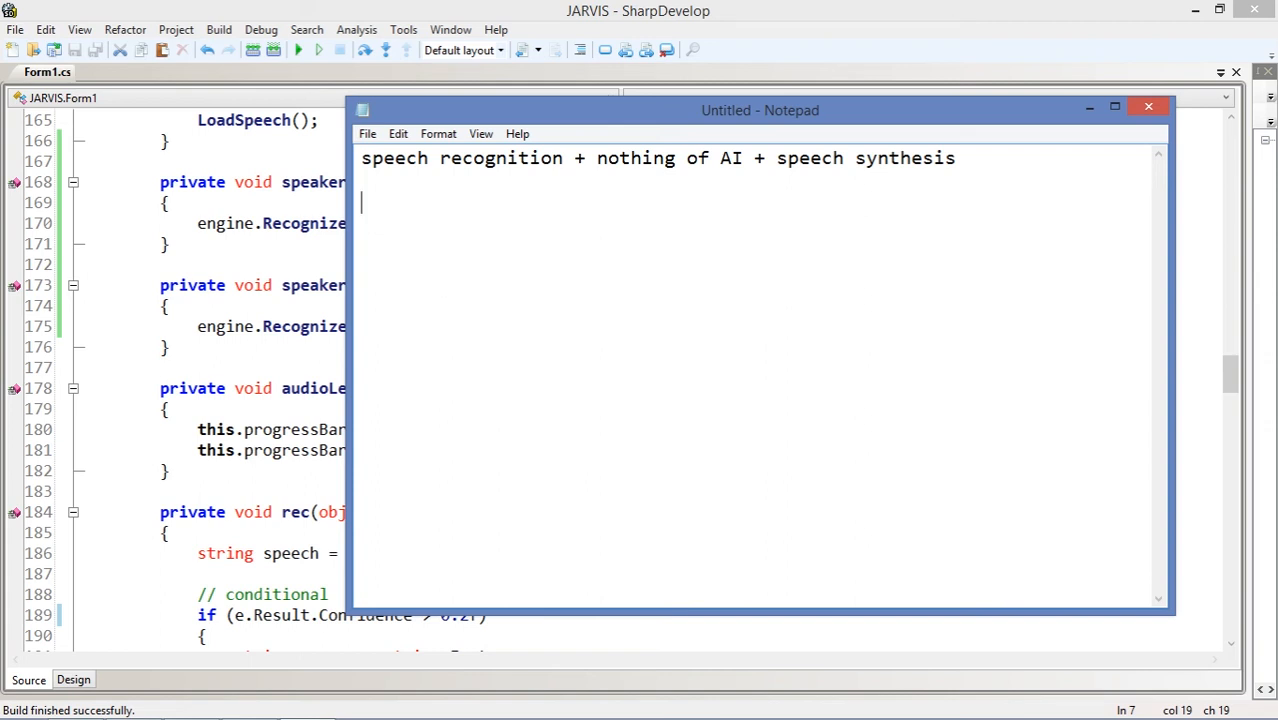
{"action": "mouse_move", "coordinate": [1240, 68]}
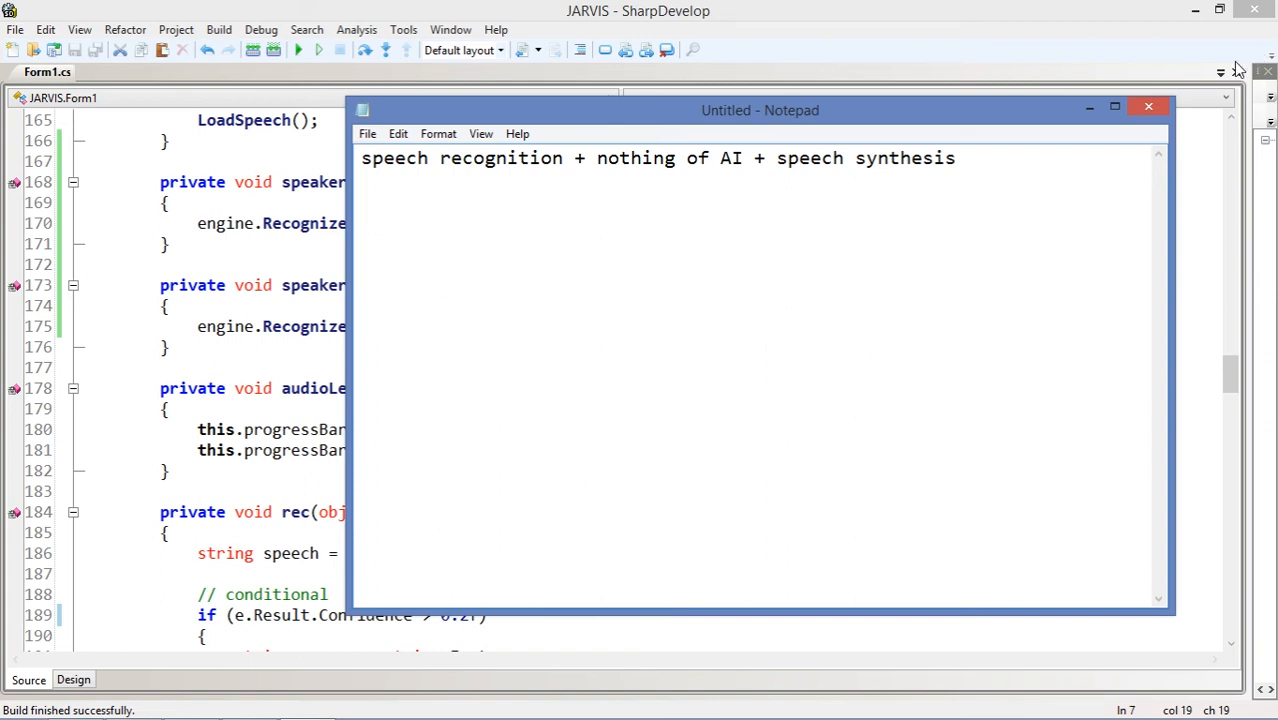
{"action": "left_click", "coordinate": [1148, 106]}
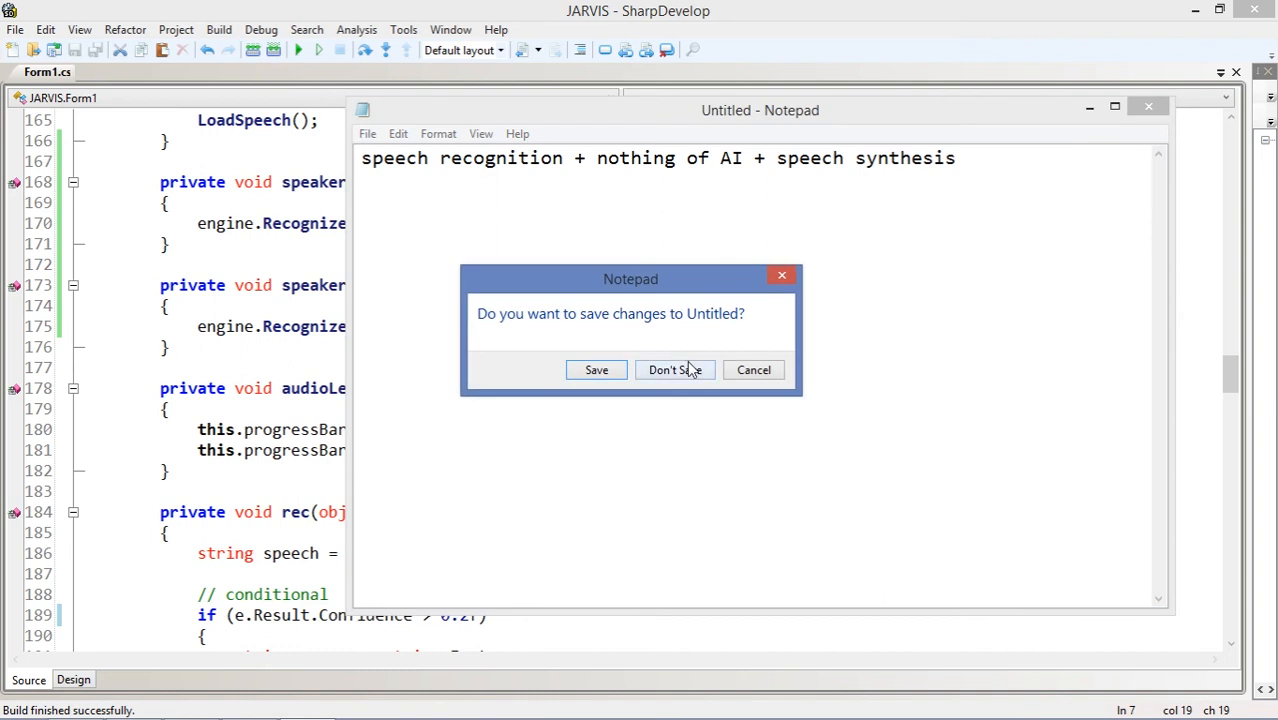
{"action": "left_click", "coordinate": [675, 369]}
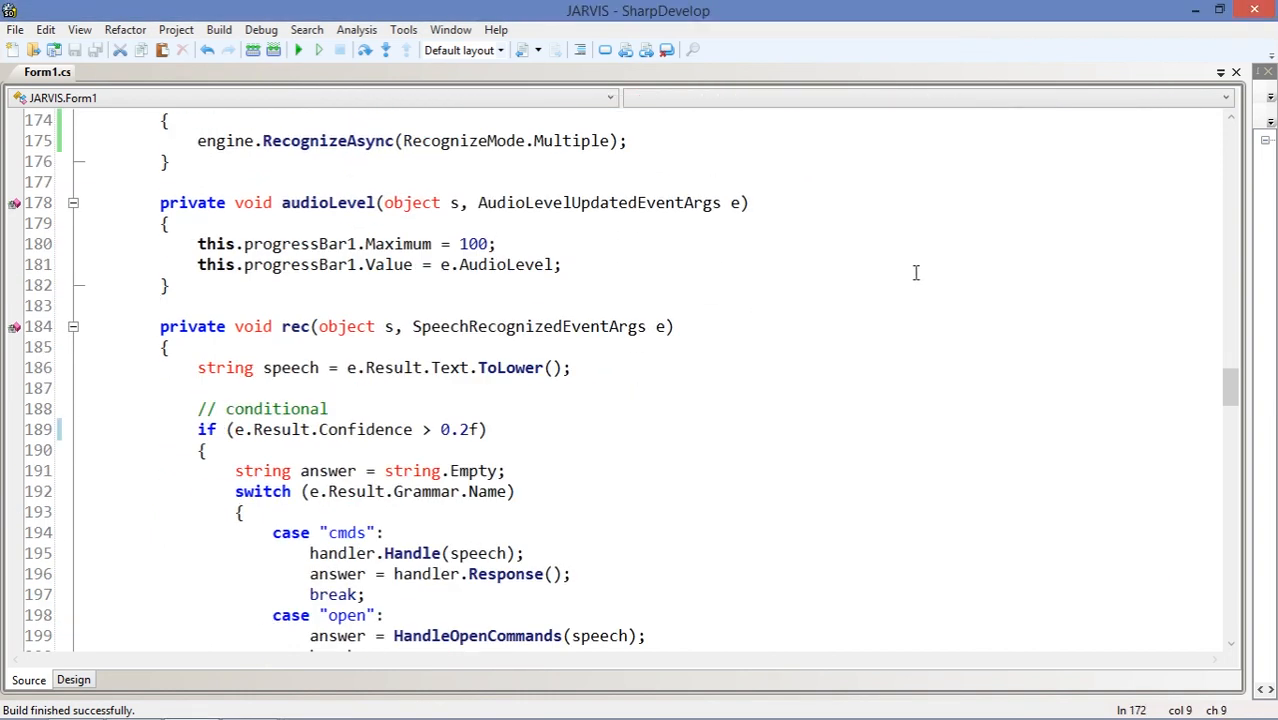
{"action": "scroll", "scroll_direction": "down", "scroll_amount": 3}
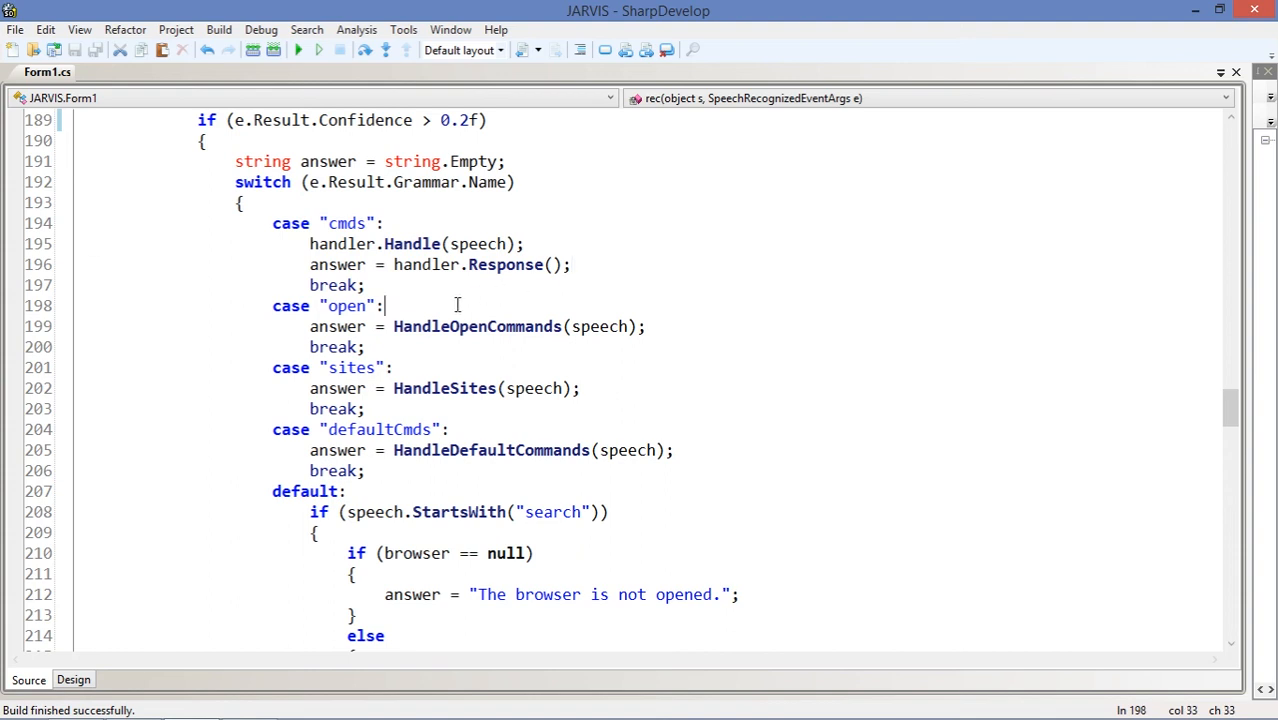
{"action": "left_click", "coordinate": [682, 369]}
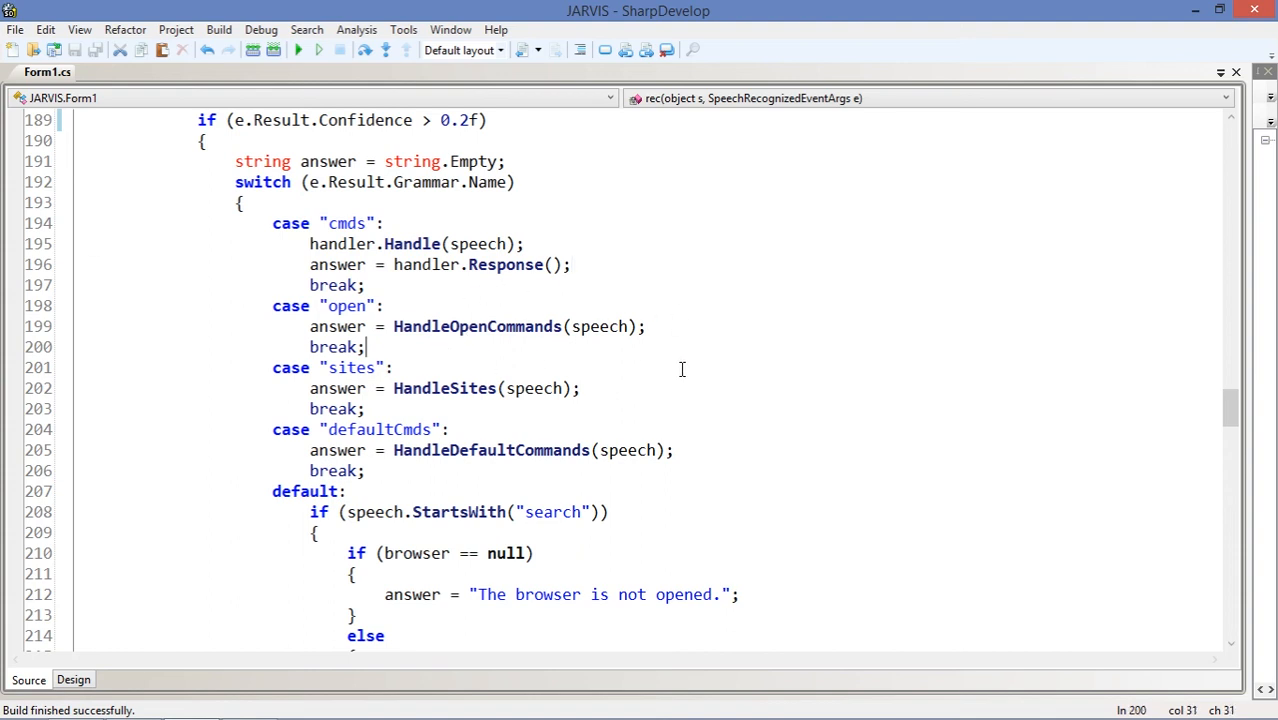
{"action": "scroll", "scroll_direction": "down", "scroll_amount": 3}
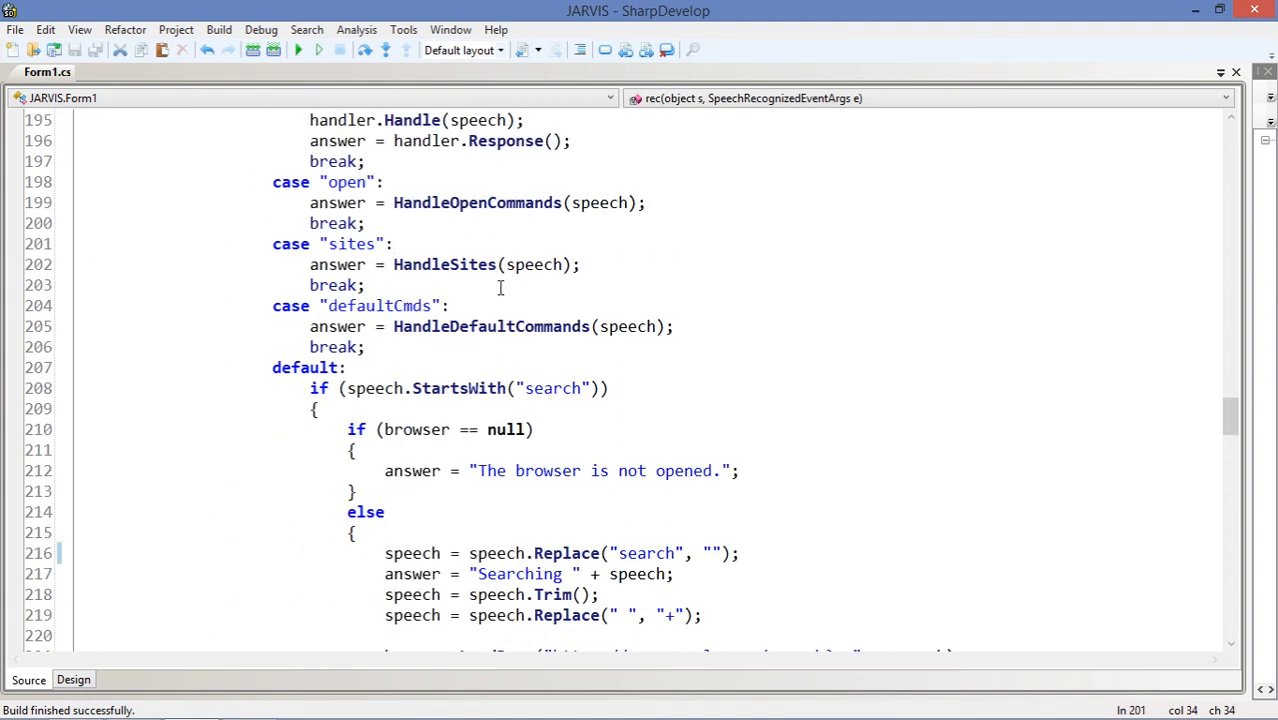
{"action": "mouse_move", "coordinate": [843, 338]}
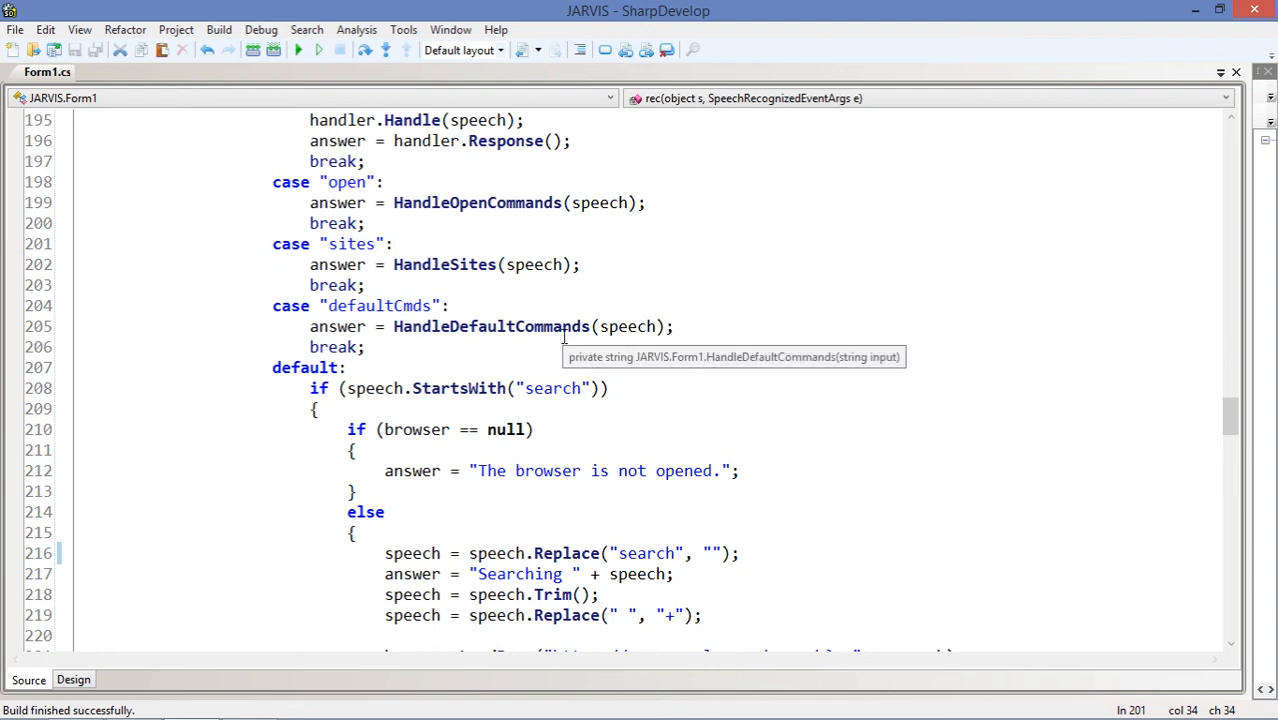
{"action": "left_click", "coordinate": [563, 326]}
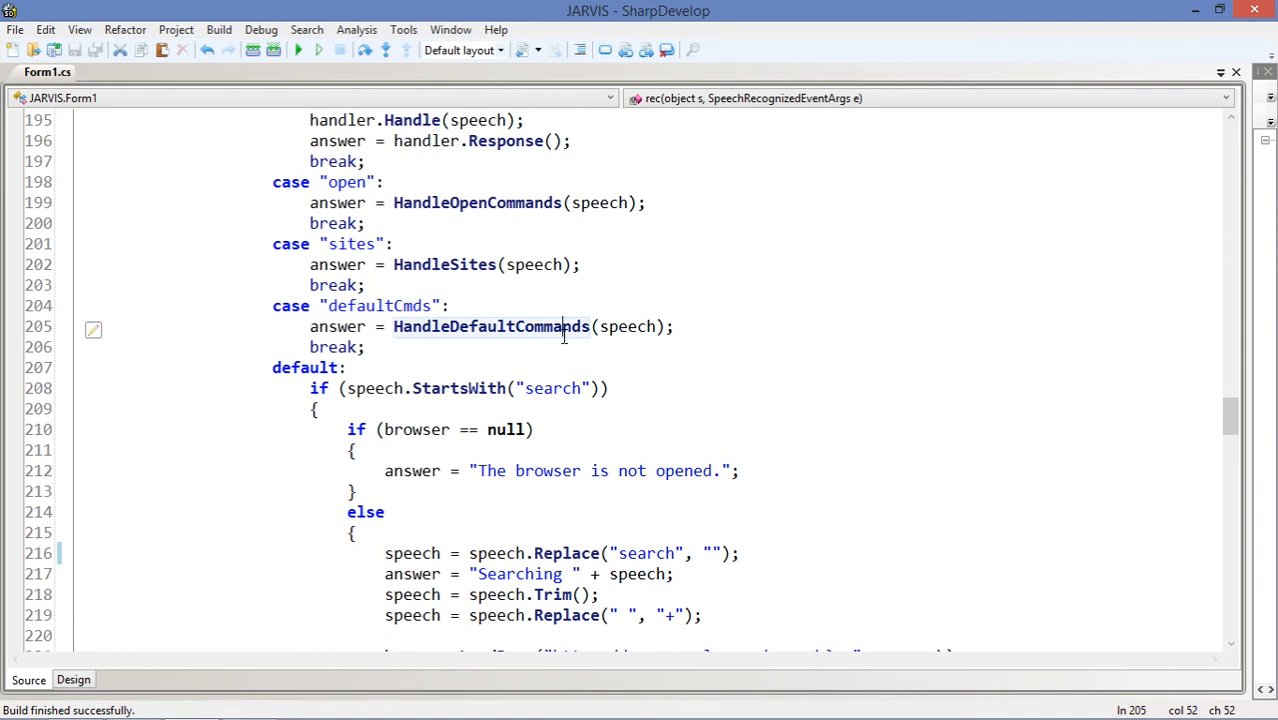
{"action": "mouse_move", "coordinate": [477, 340]}
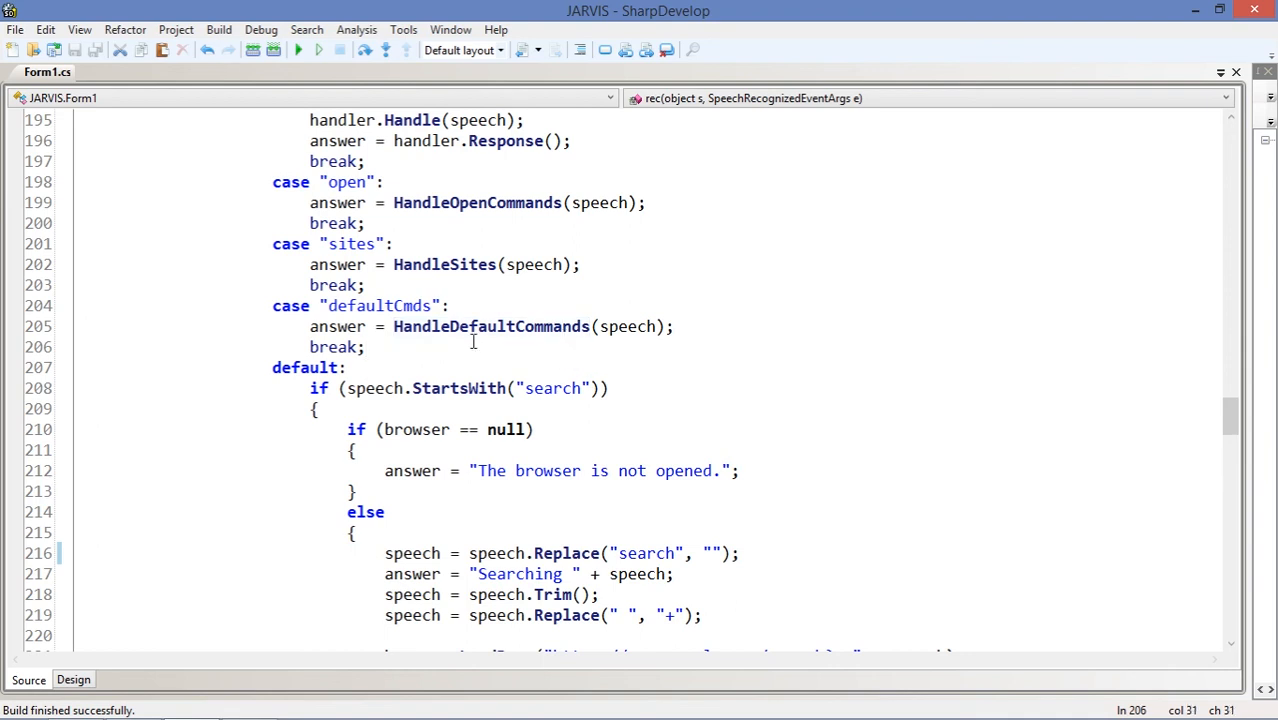
{"action": "mouse_move", "coordinate": [183, 281]}
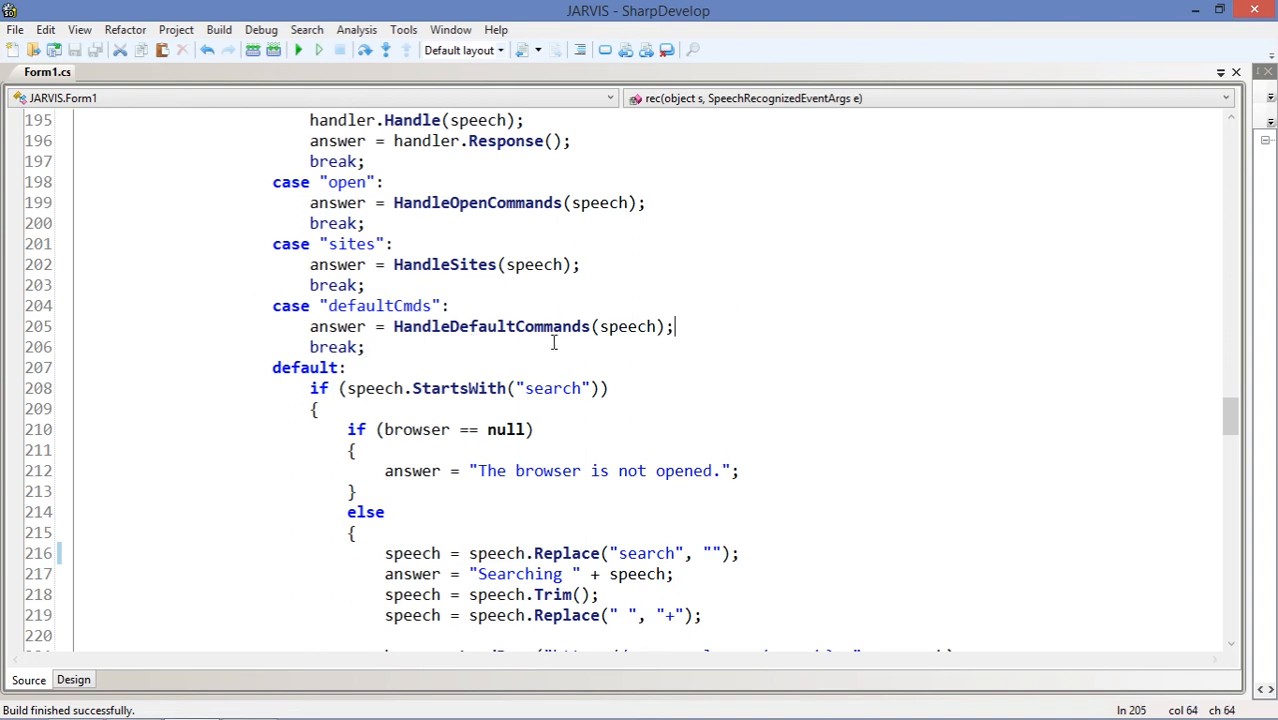
{"action": "scroll", "scroll_direction": "down", "scroll_amount": 3}
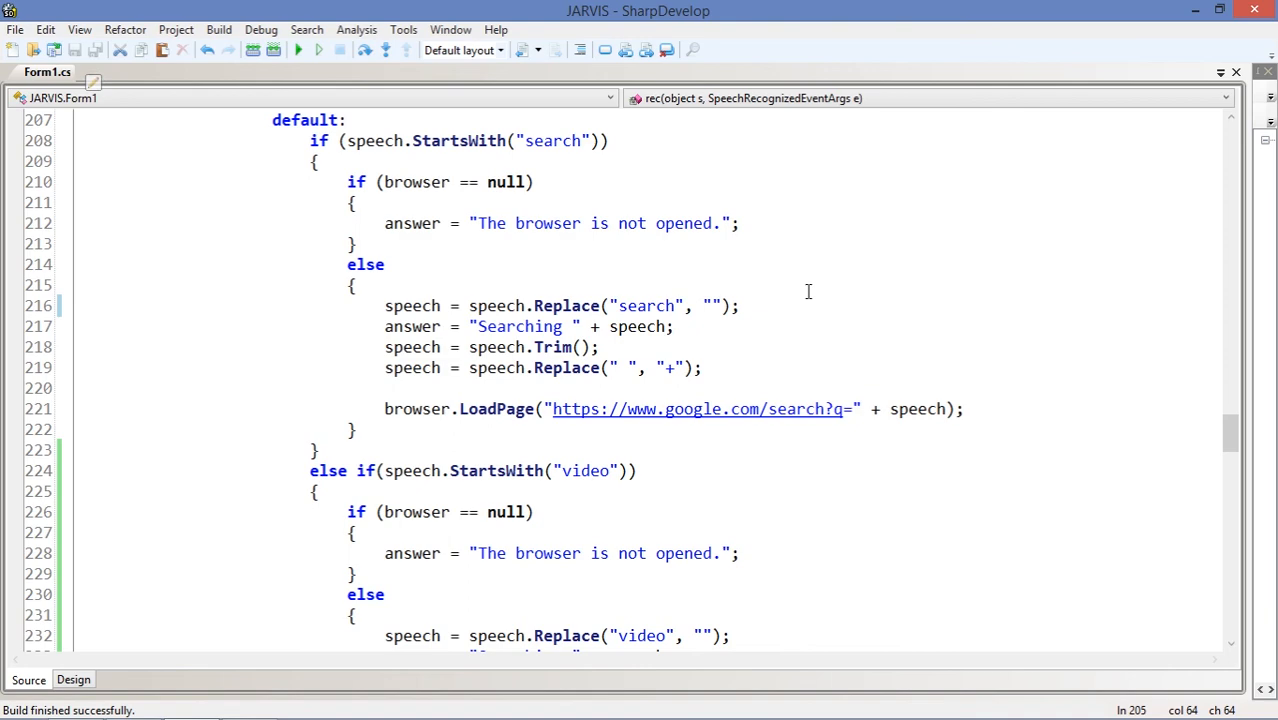
{"action": "scroll", "scroll_direction": "down", "scroll_amount": 3}
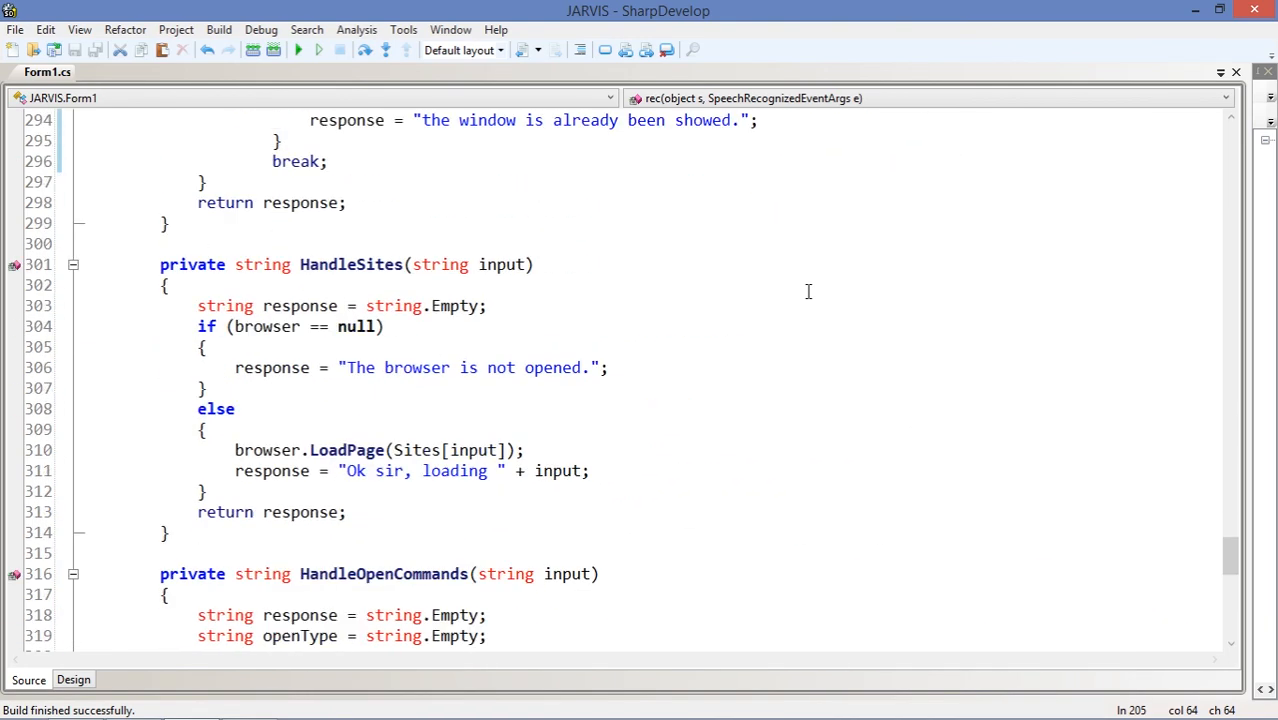
{"action": "scroll", "scroll_direction": "down", "scroll_amount": 3}
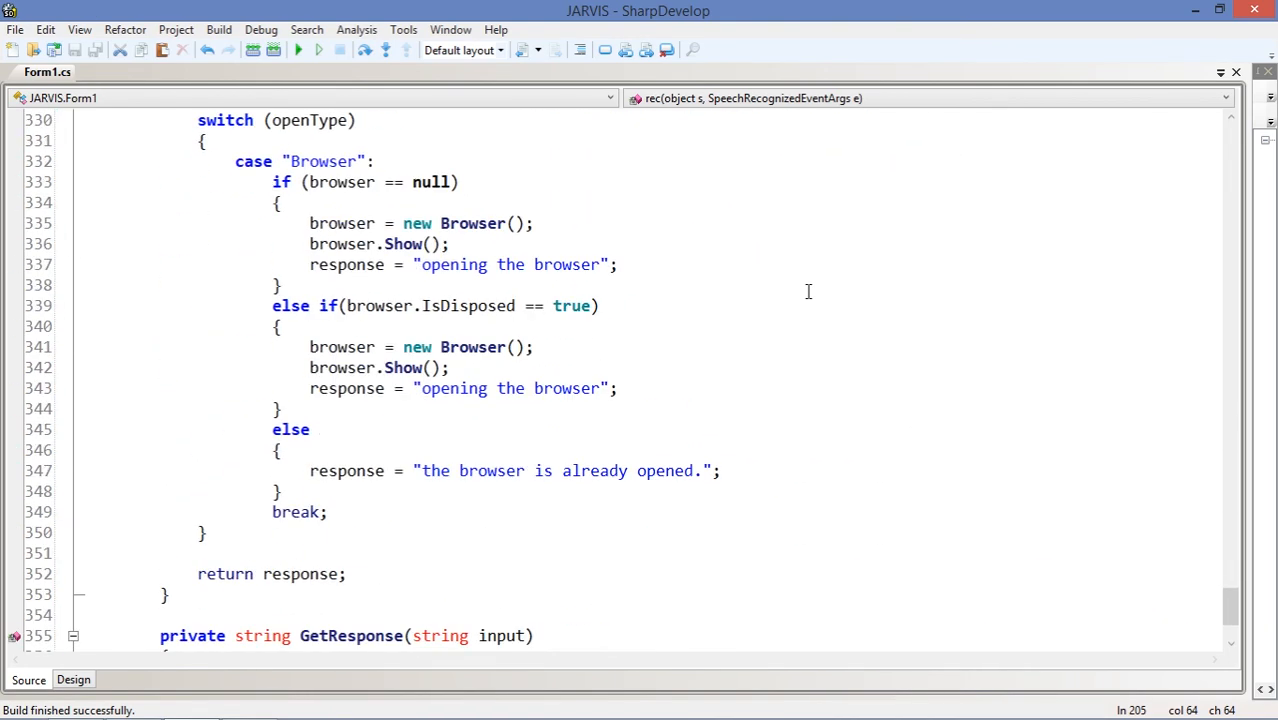
{"action": "scroll", "scroll_direction": "down", "scroll_amount": 3}
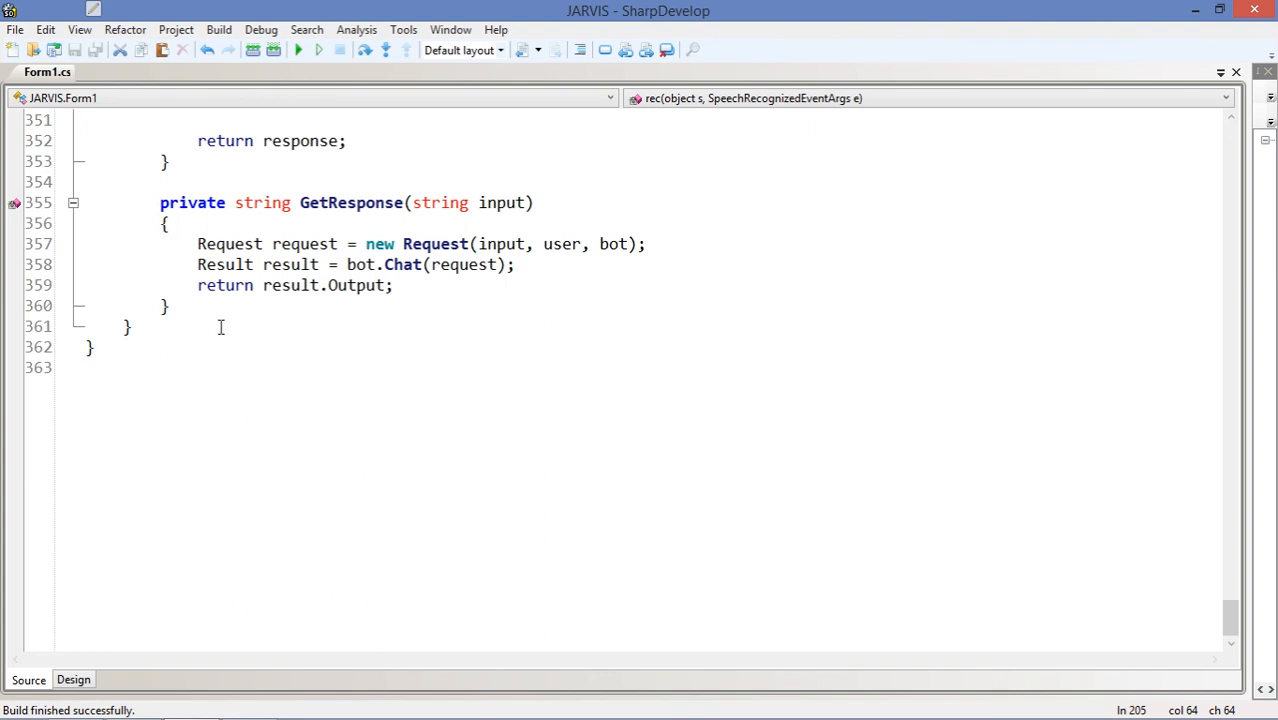
{"action": "mouse_move", "coordinate": [210, 340]}
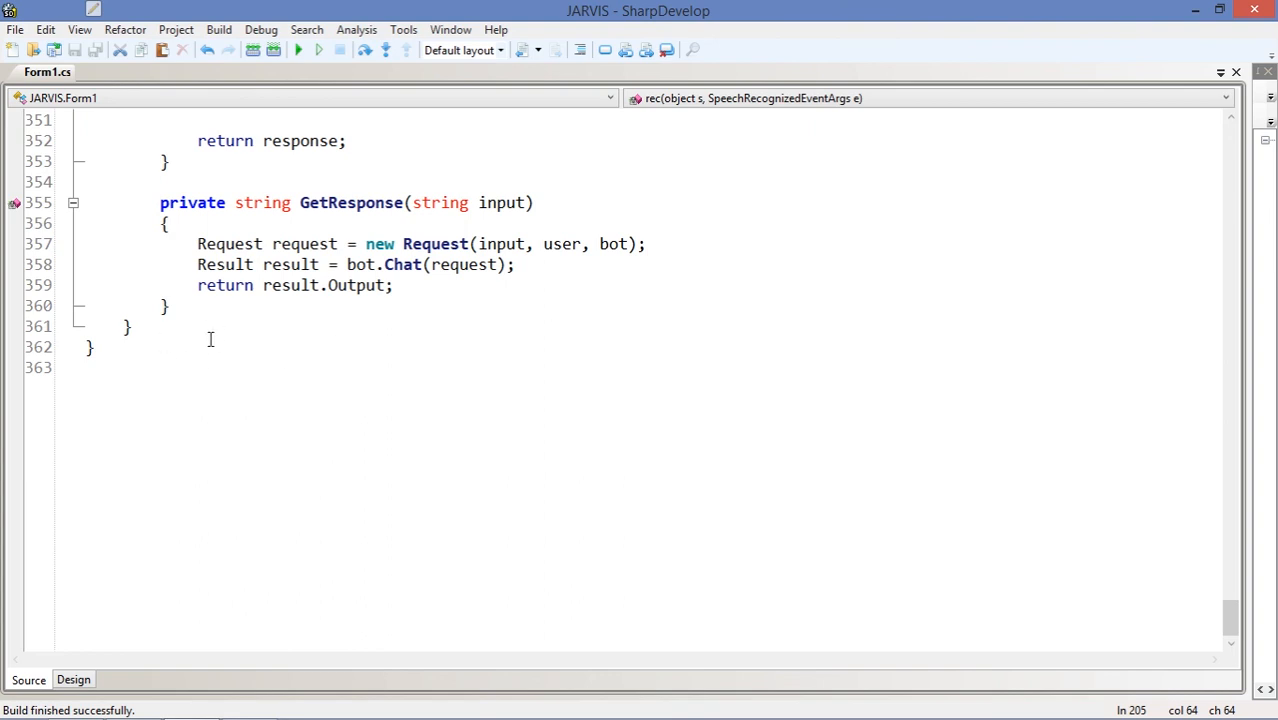
{"action": "left_click", "coordinate": [90, 347]}
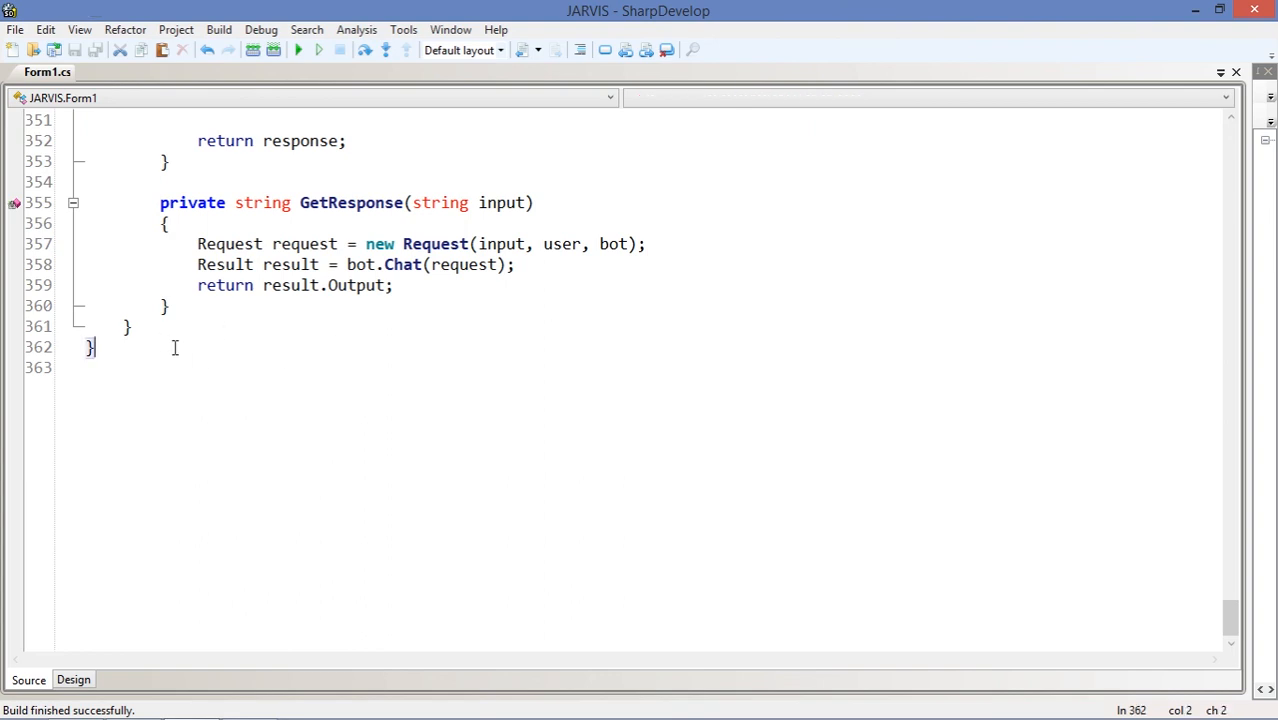
{"action": "scroll", "scroll_direction": "up", "scroll_amount": 3}
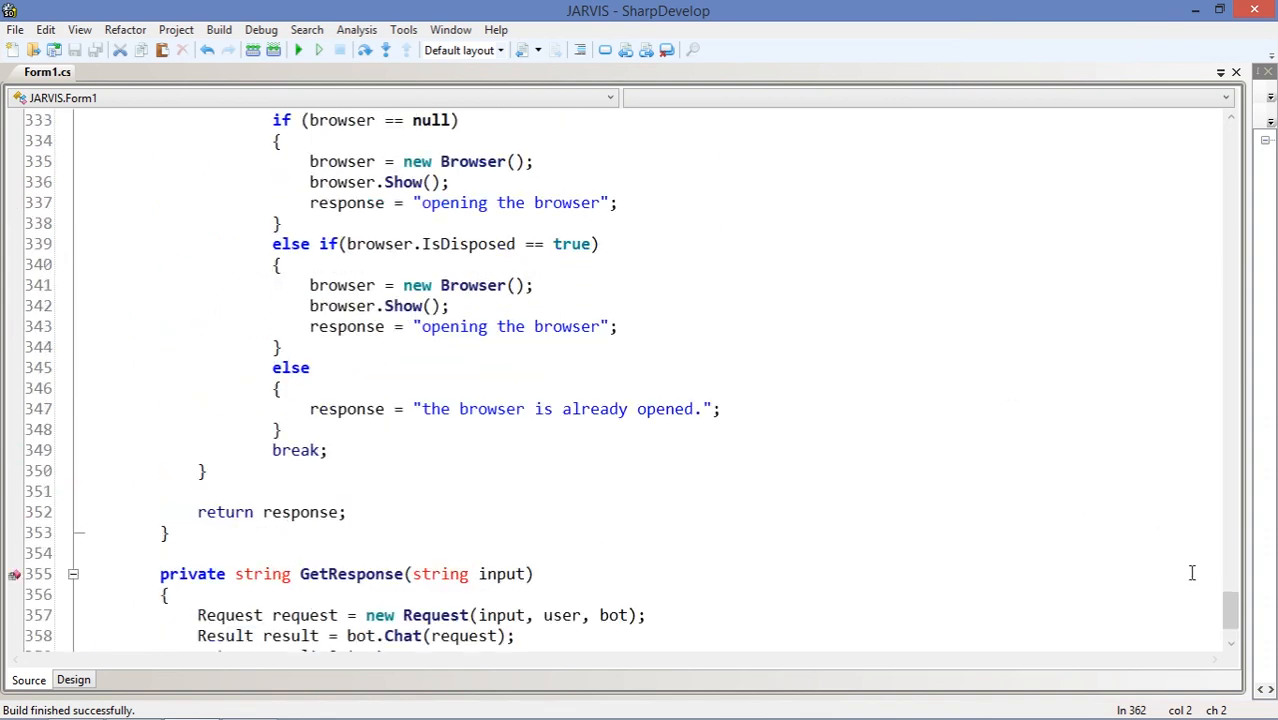
{"action": "scroll", "scroll_direction": "up", "scroll_amount": 3}
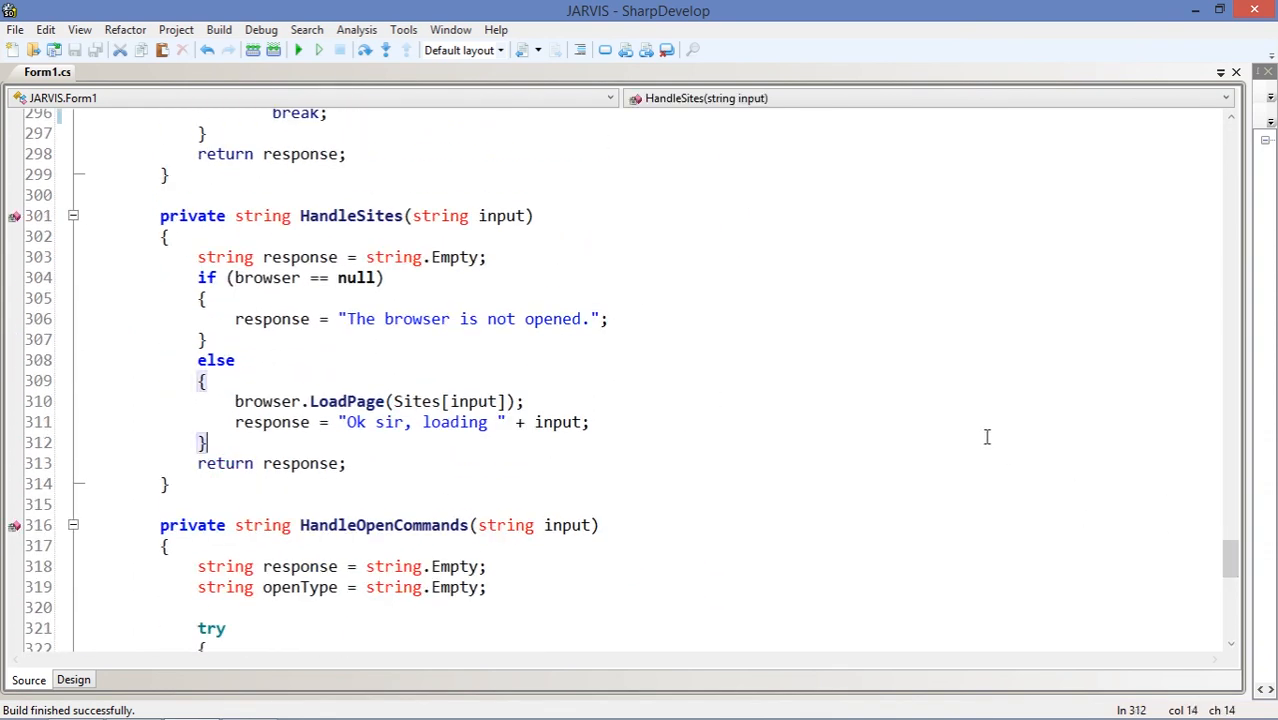
{"action": "scroll", "scroll_direction": "up", "scroll_amount": 3}
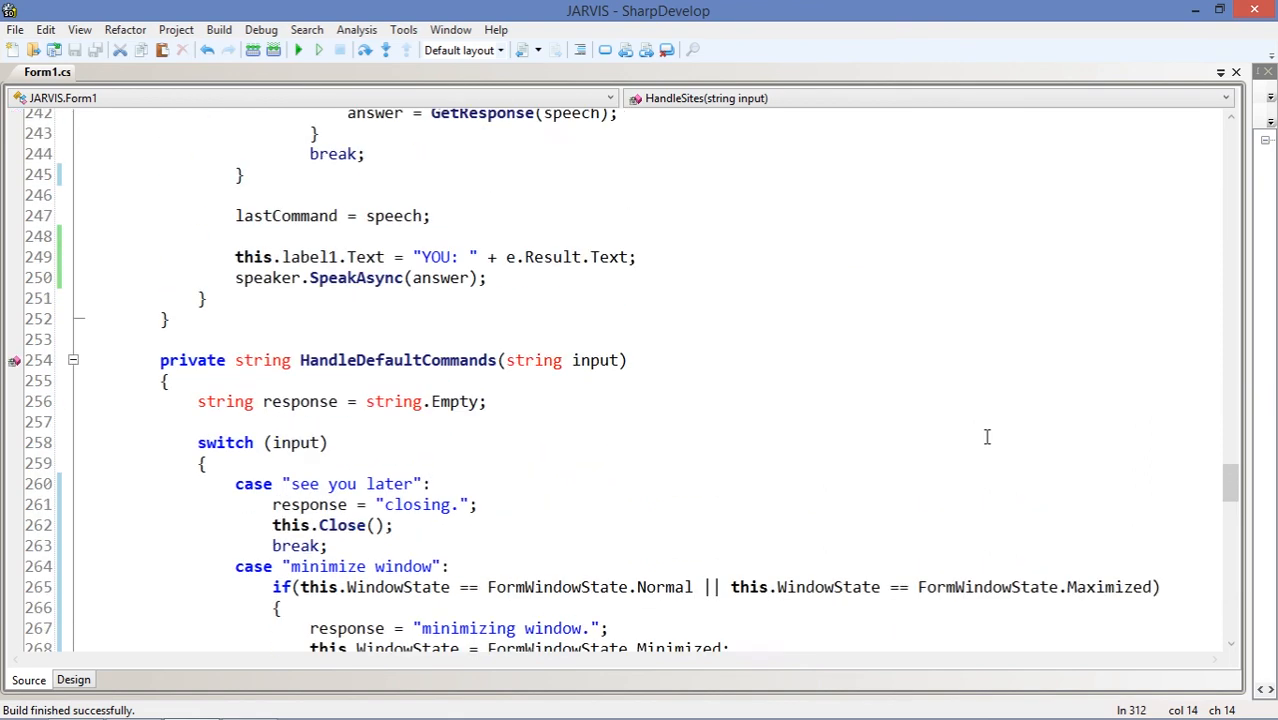
{"action": "scroll", "scroll_direction": "up", "scroll_amount": 3}
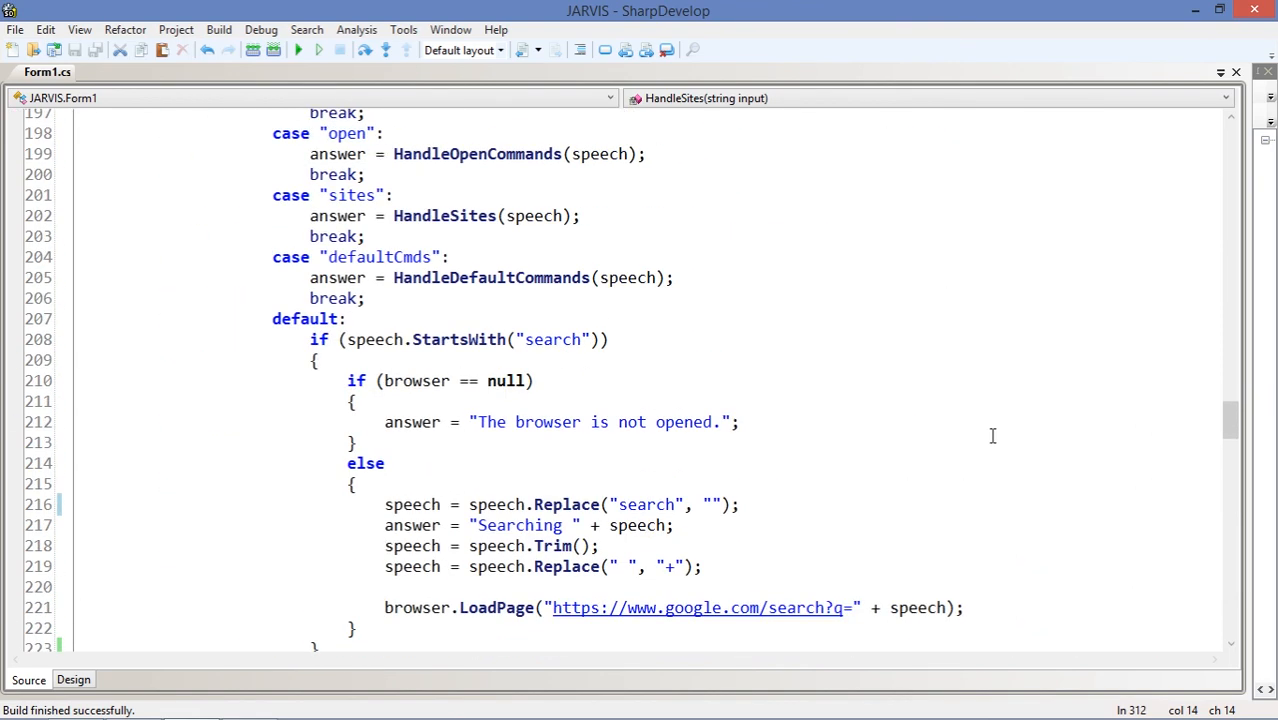
{"action": "scroll", "scroll_direction": "up", "scroll_amount": 3}
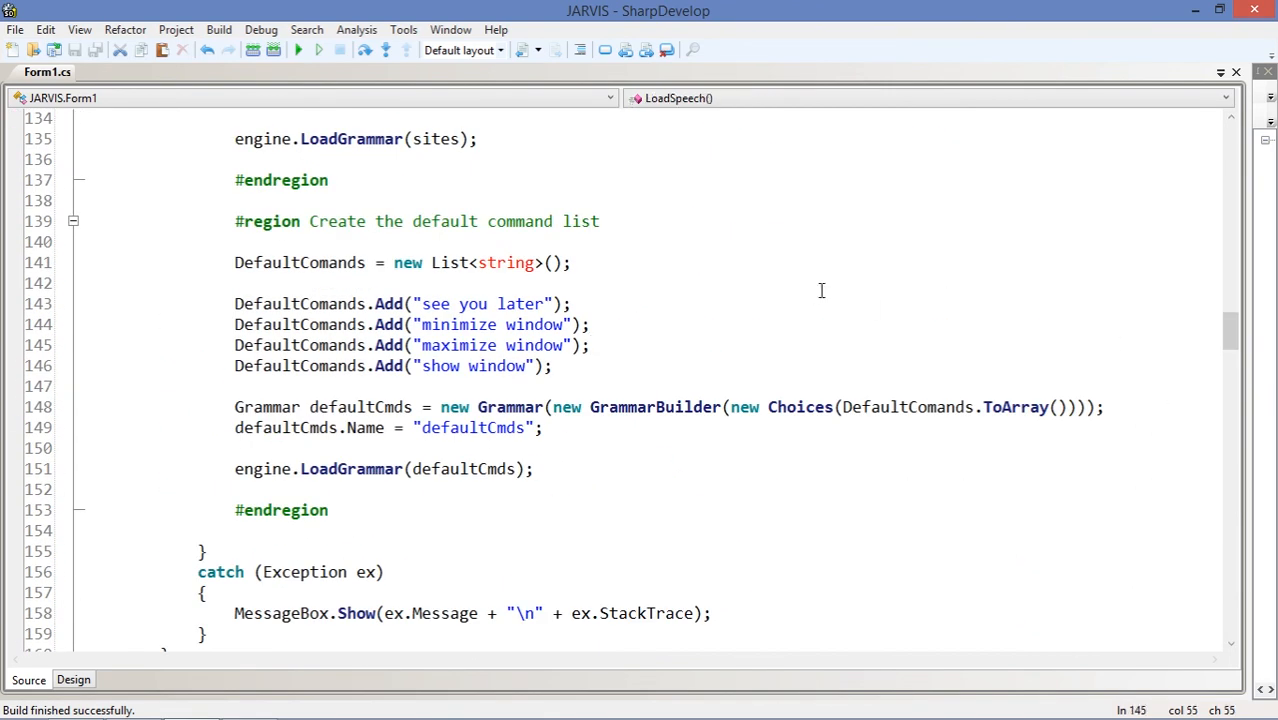
{"action": "scroll", "scroll_direction": "up", "scroll_amount": 3}
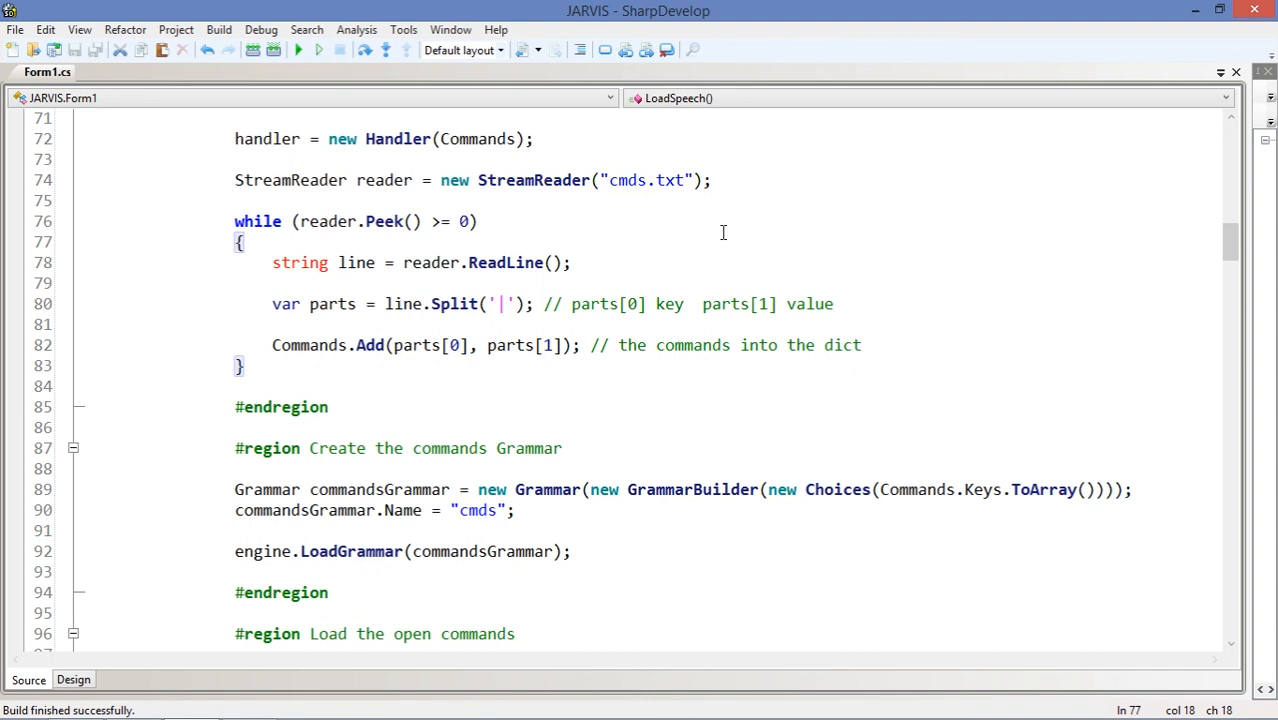
{"action": "mouse_move", "coordinate": [625, 266]}
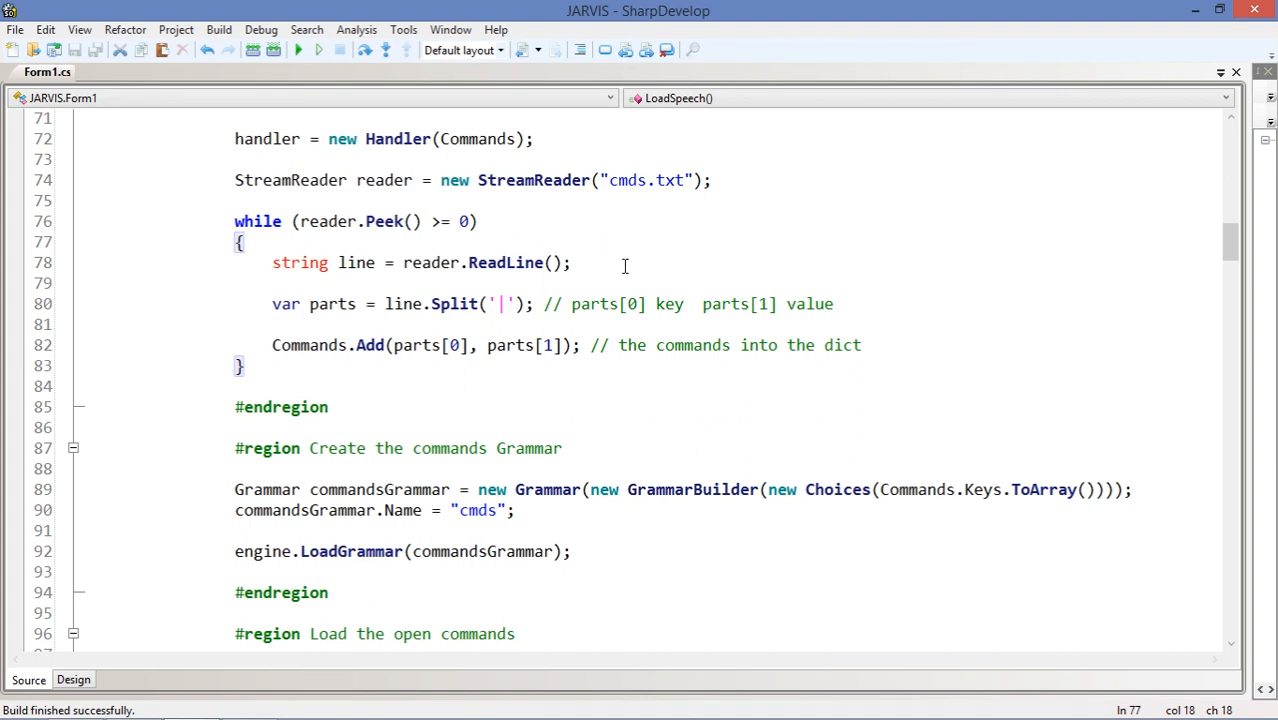